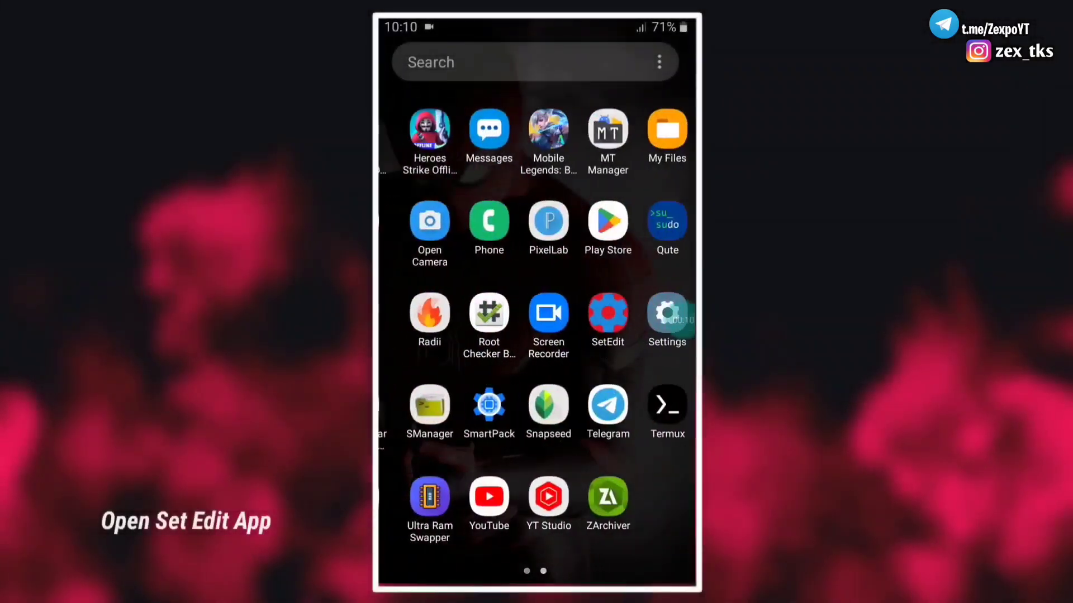
Launch SetEdit from the home screen with the System Table selected
{"action": "left_click", "coordinate": [607, 315]}
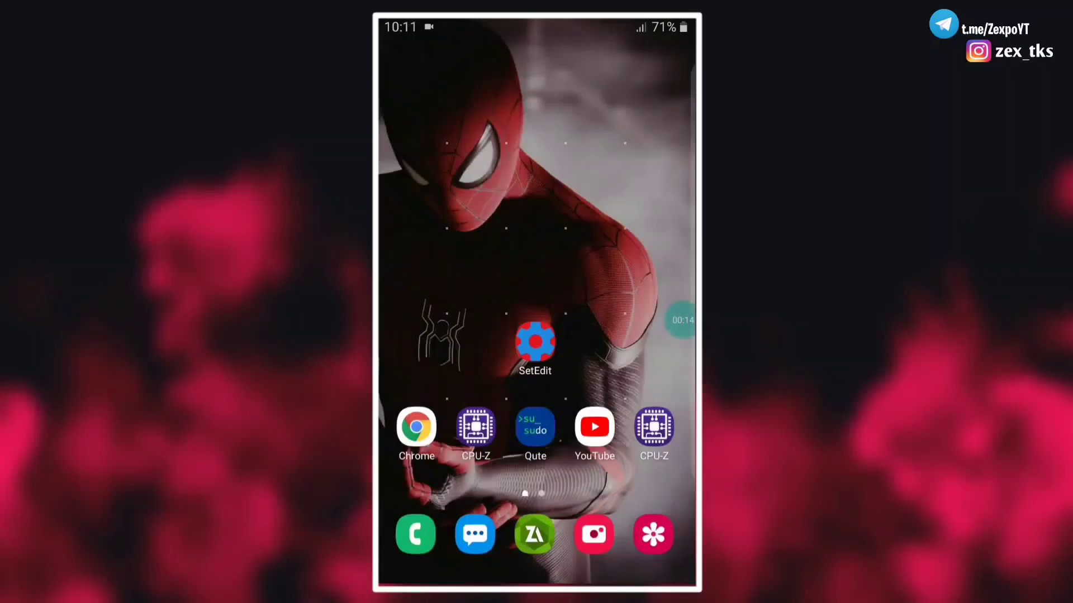
{"action": "left_click", "coordinate": [535, 342]}
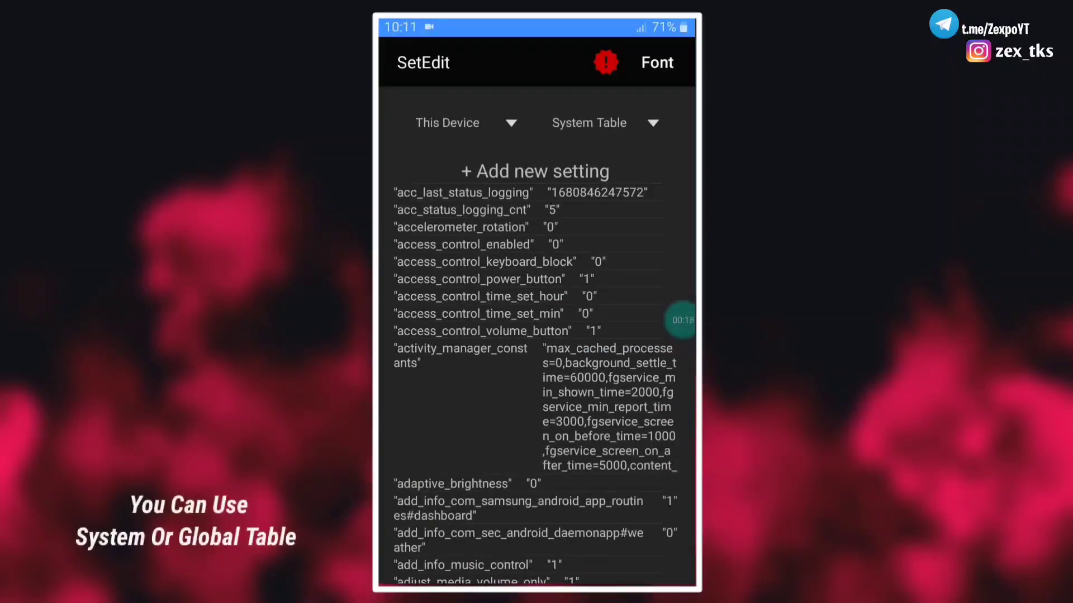
{"action": "left_click", "coordinate": [604, 123]}
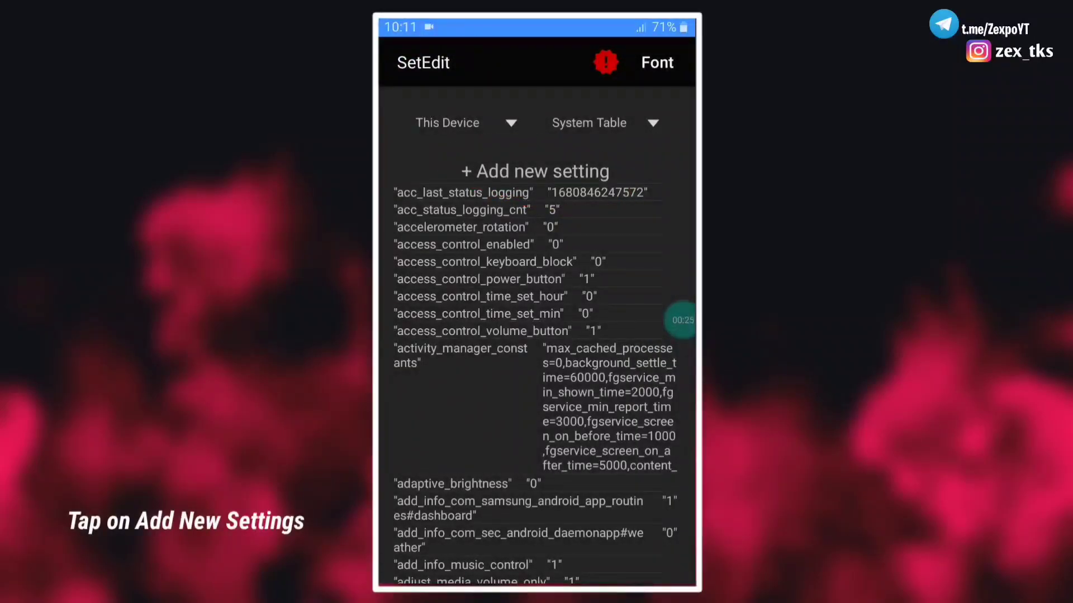
Add a new setting named view.scroll_friction with the value 10
{"action": "left_click", "coordinate": [534, 171]}
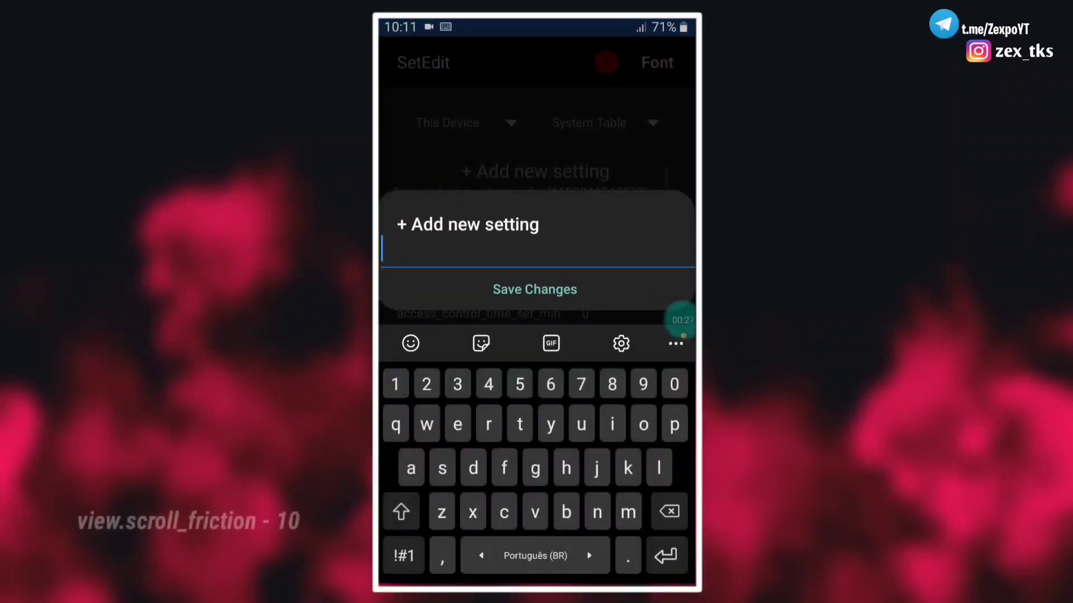
{"action": "type", "text": "view"}
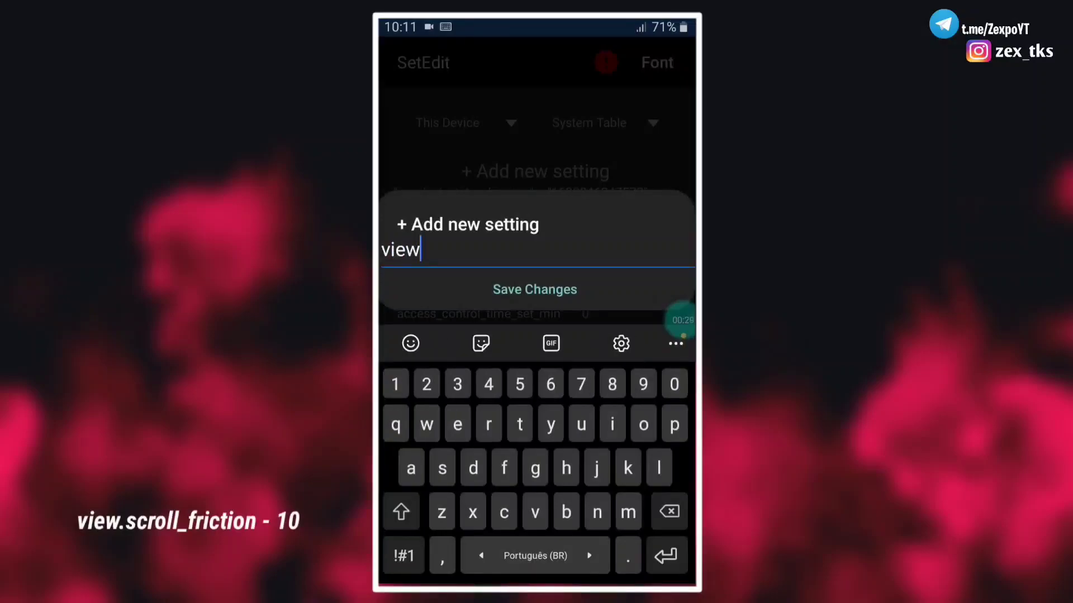
{"action": "type", "text": ".scrol"}
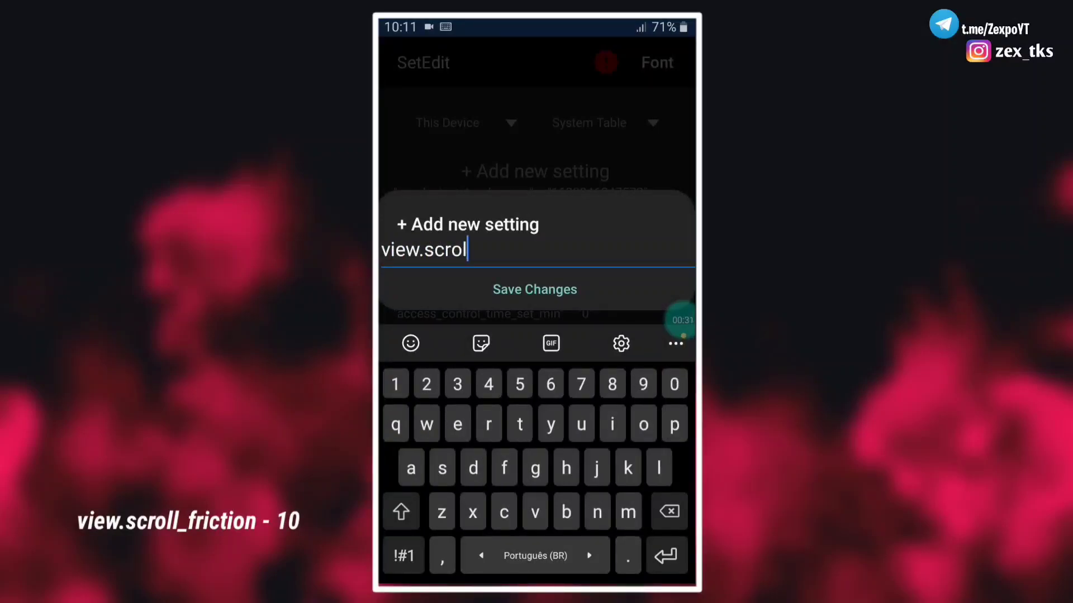
{"action": "type", "text": "_frict"}
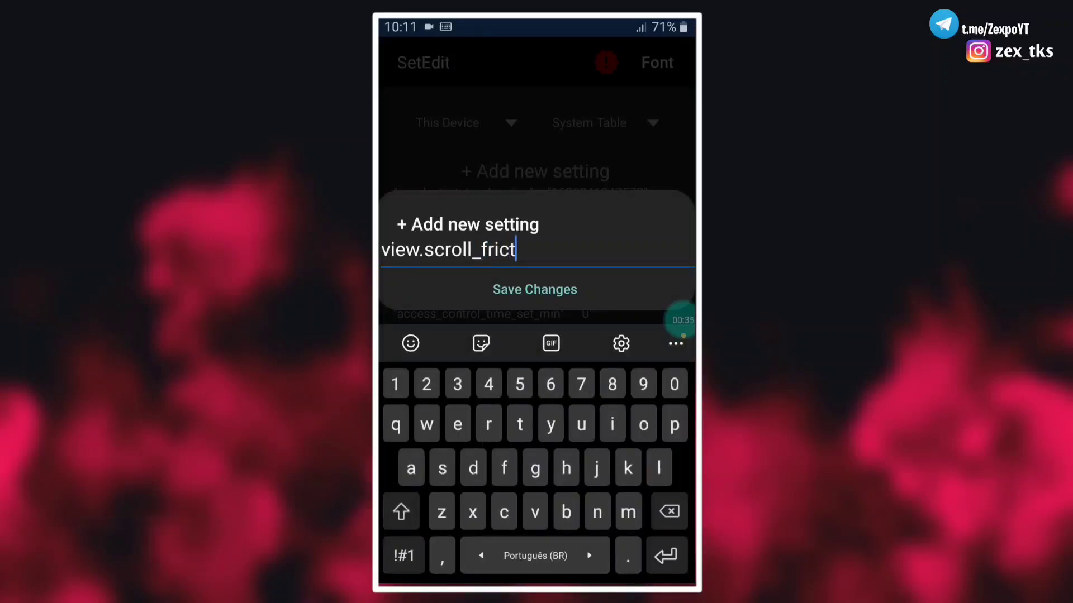
{"action": "type", "text": "ion"}
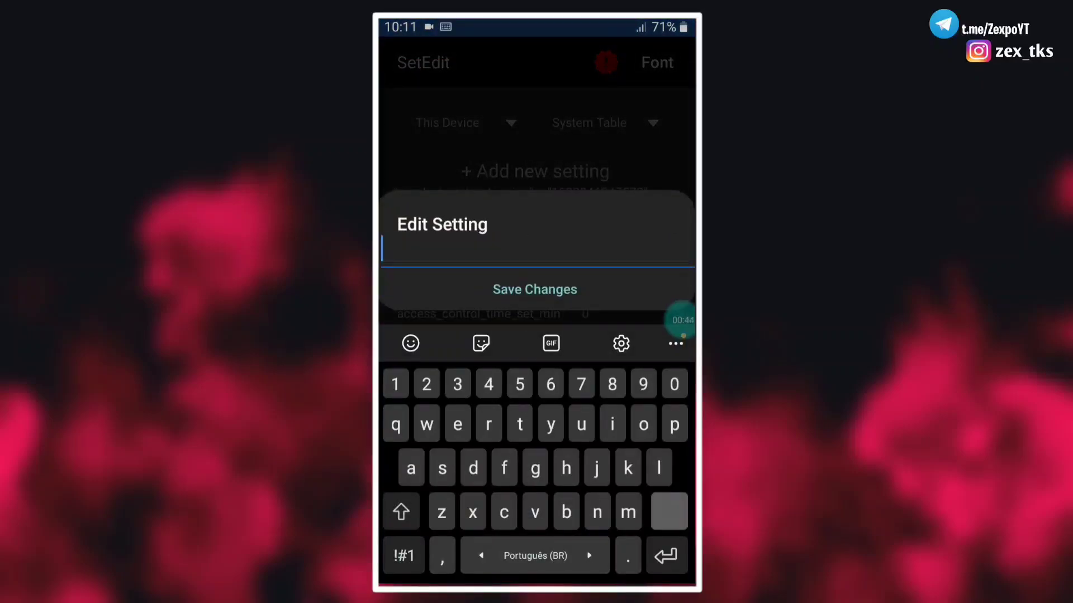
{"action": "type", "text": "10"}
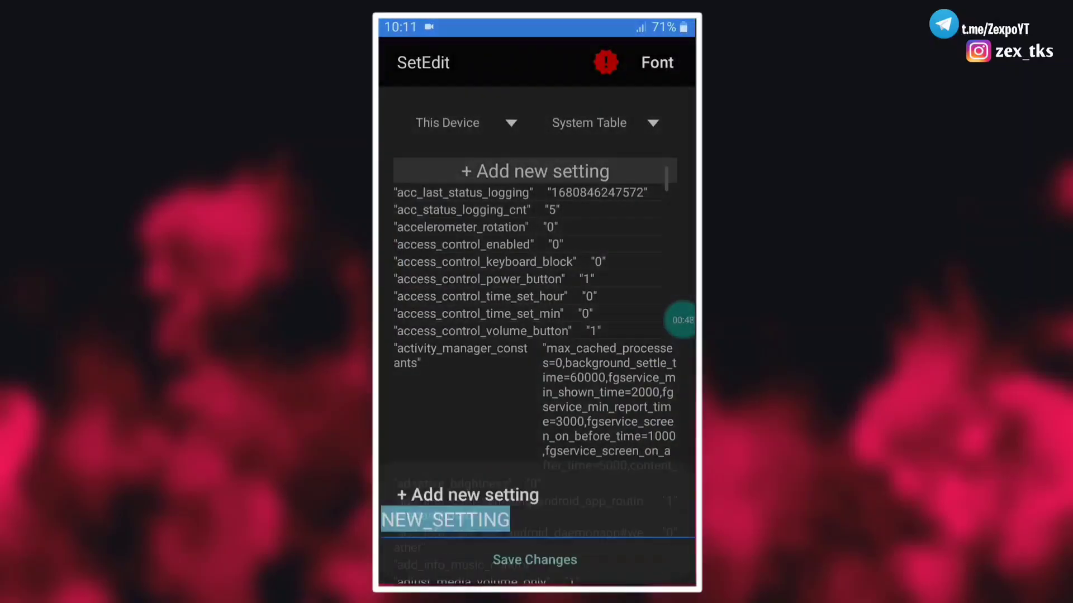
Add a new setting named touch.size.calibration with the value geometric
{"action": "type", "text": "touch.siz"}
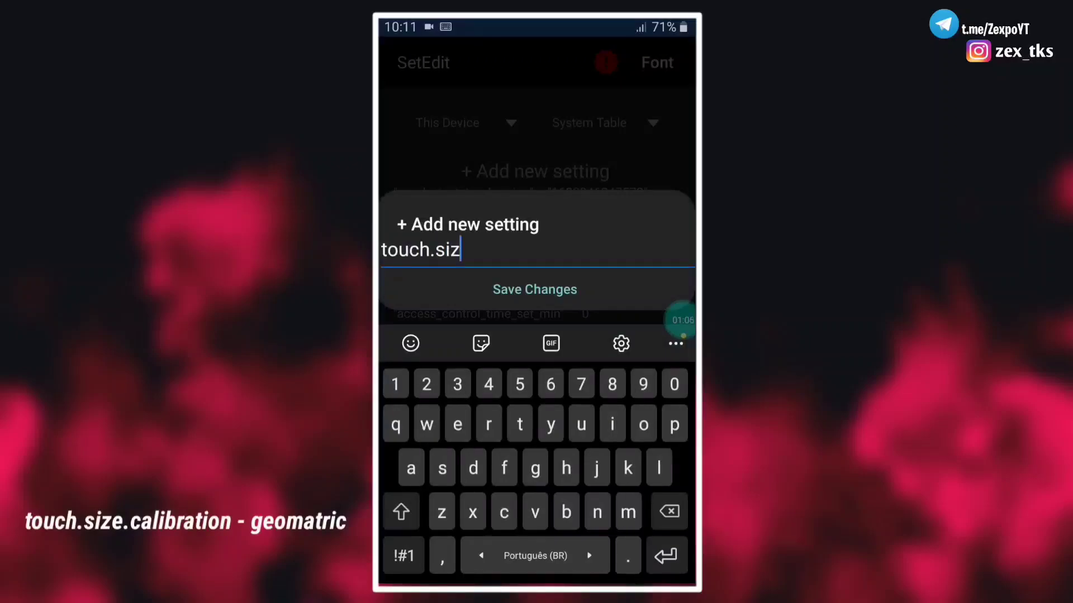
{"action": "type", "text": "e.ca"}
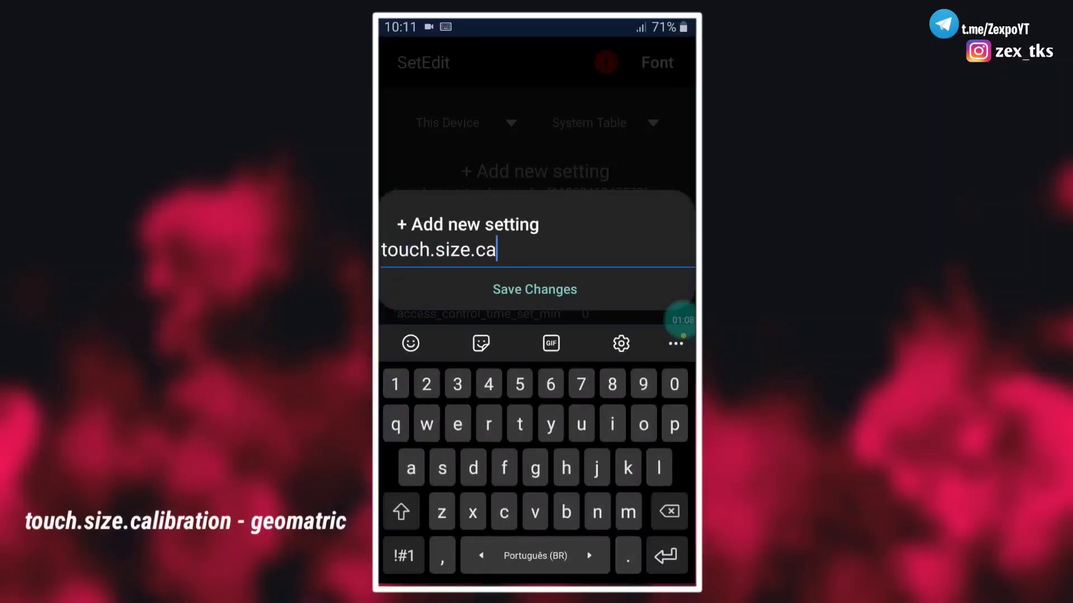
{"action": "type", "text": "libra"}
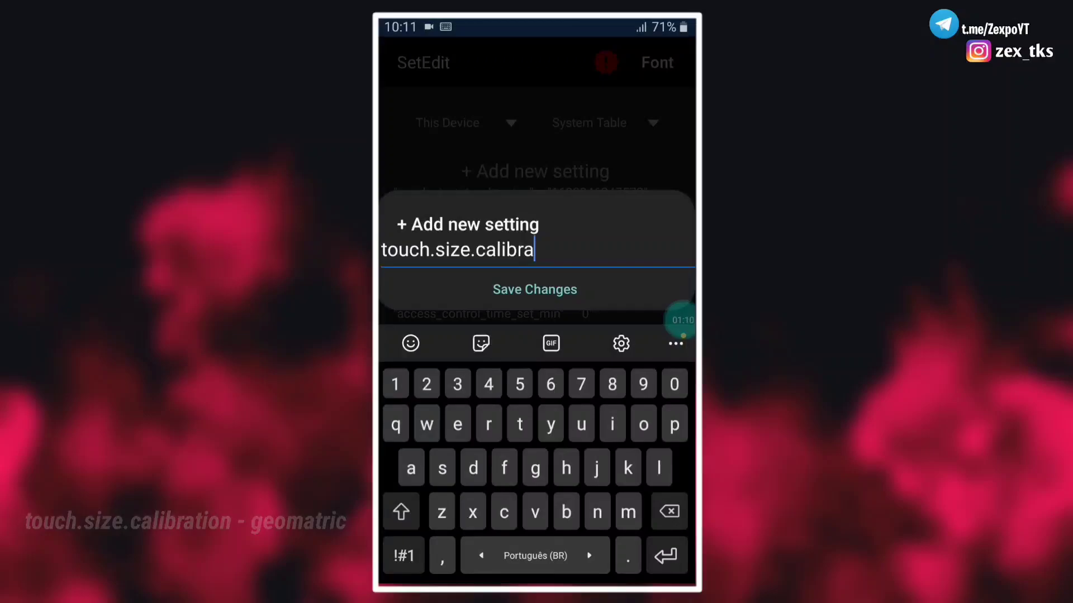
{"action": "type", "text": "tion"}
{"action": "type", "text": "geom"}
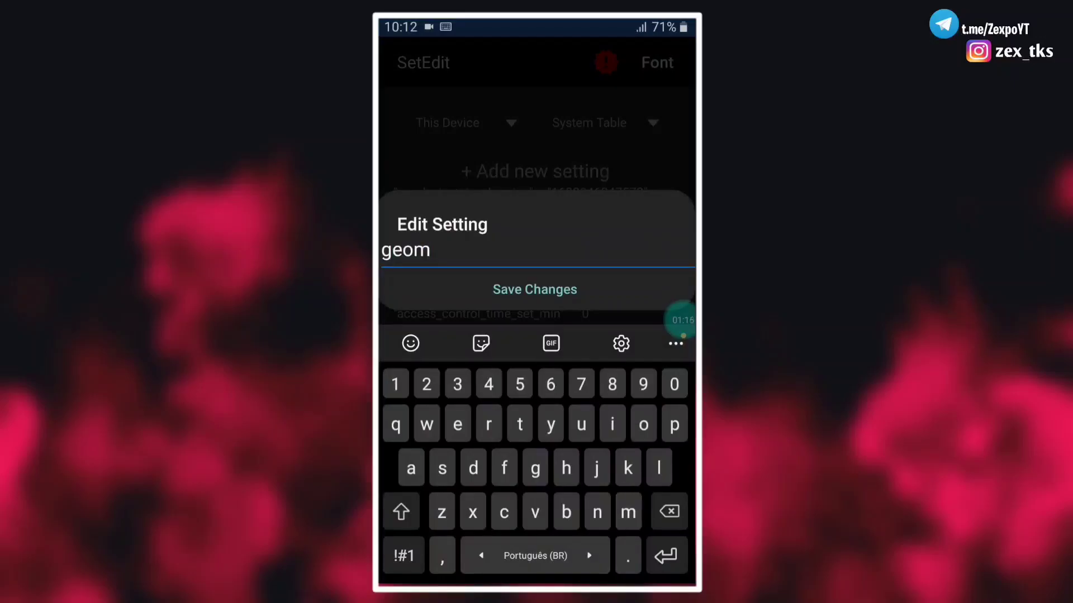
{"action": "type", "text": "atric"}
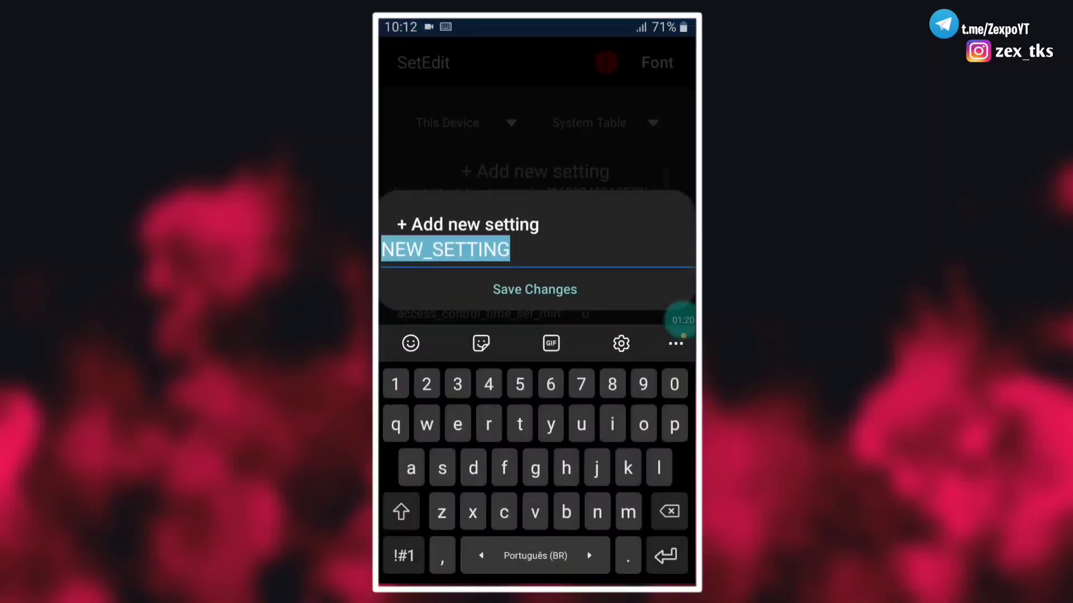
Add a new setting named touch.pressure.calibration with the value amptitude and save it
{"action": "type", "text": "toucj"}
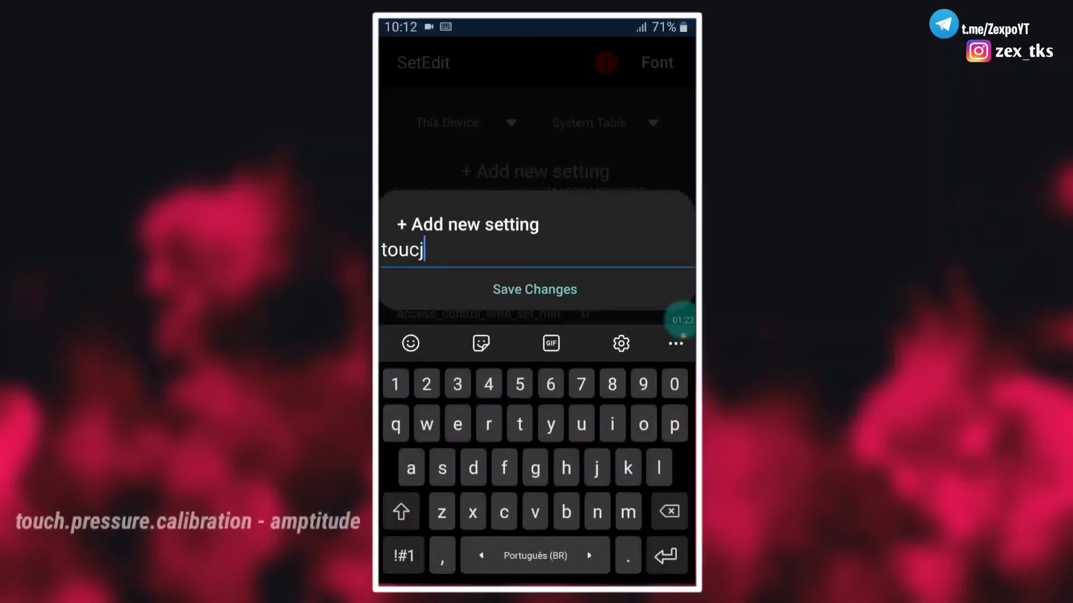
{"action": "type", "text": ".pre"}
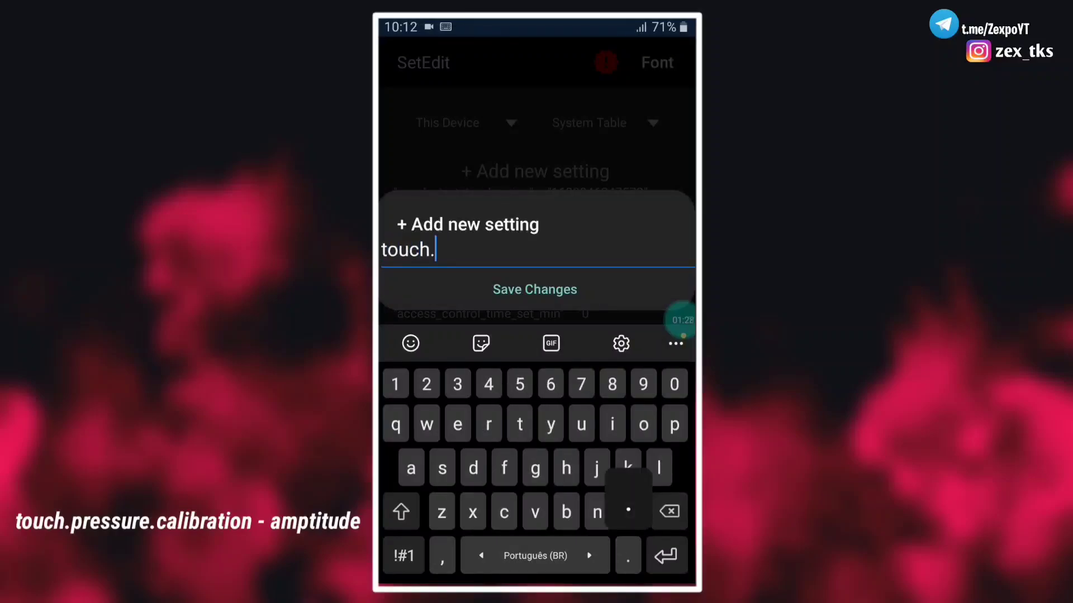
{"action": "type", "text": "pressur"}
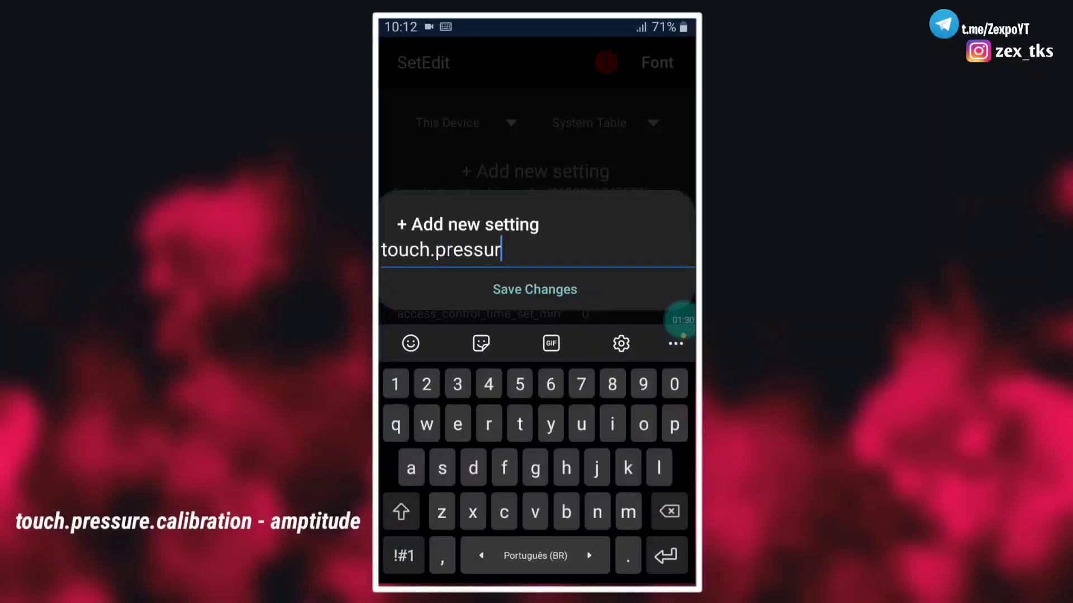
{"action": "type", "text": "e.c"}
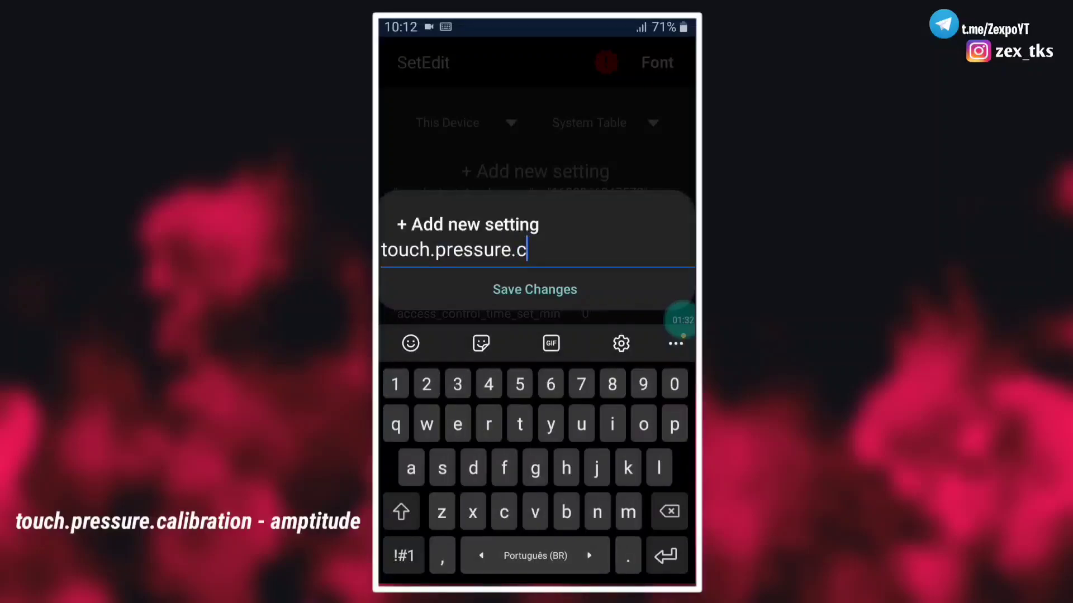
{"action": "type", "text": "alibrat"}
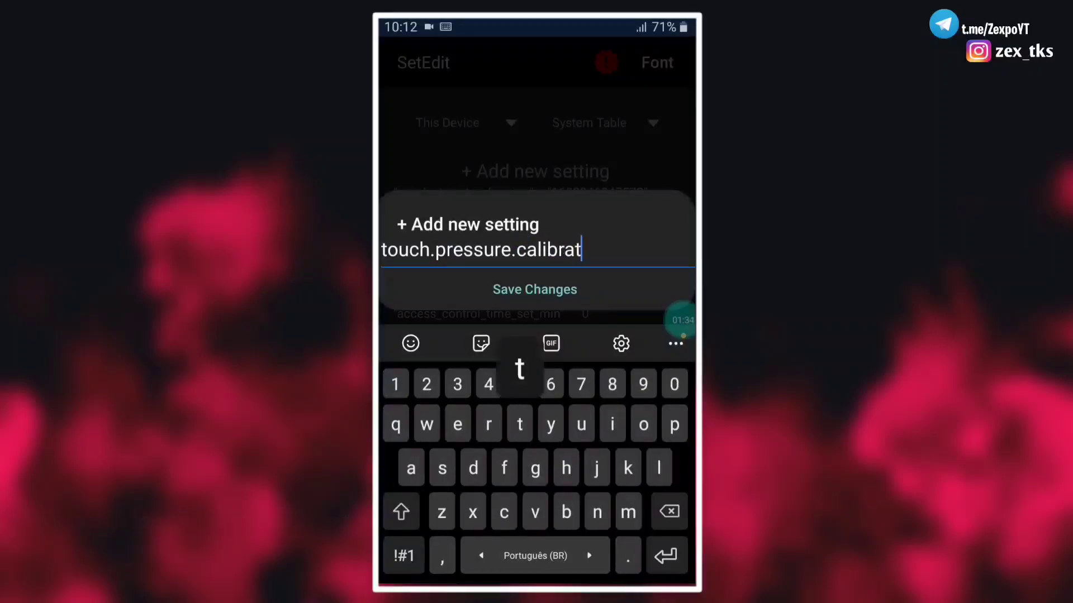
{"action": "type", "text": "ion"}
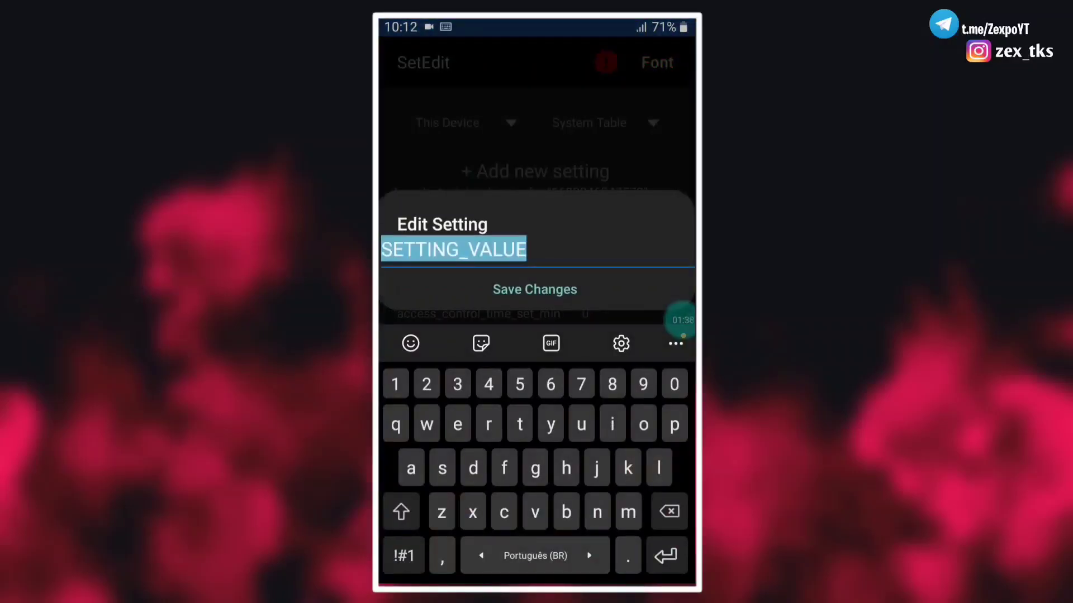
{"action": "type", "text": "amp"}
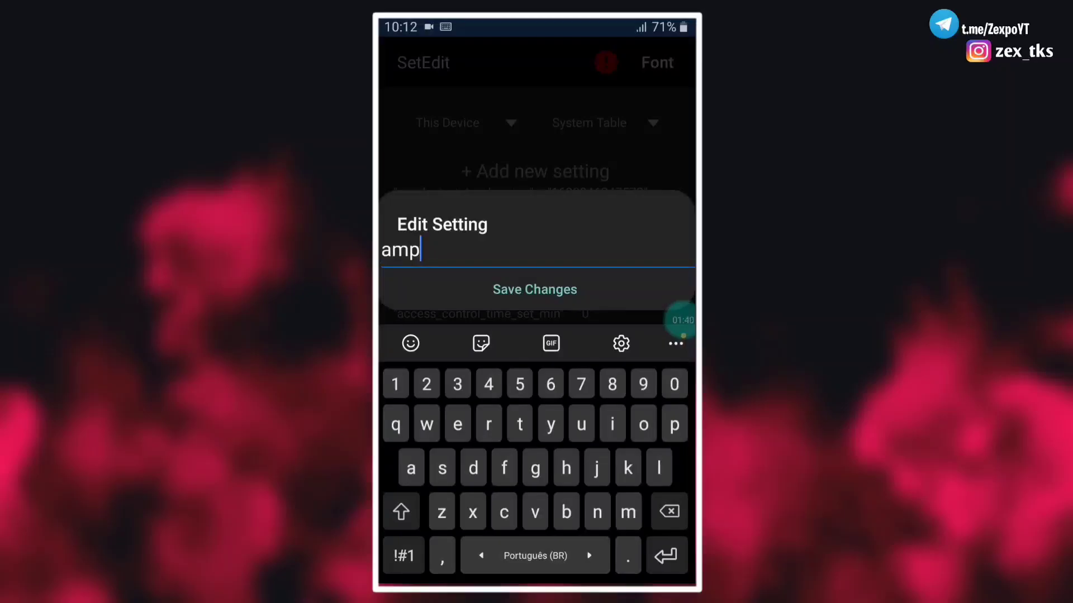
{"action": "type", "text": "titude"}
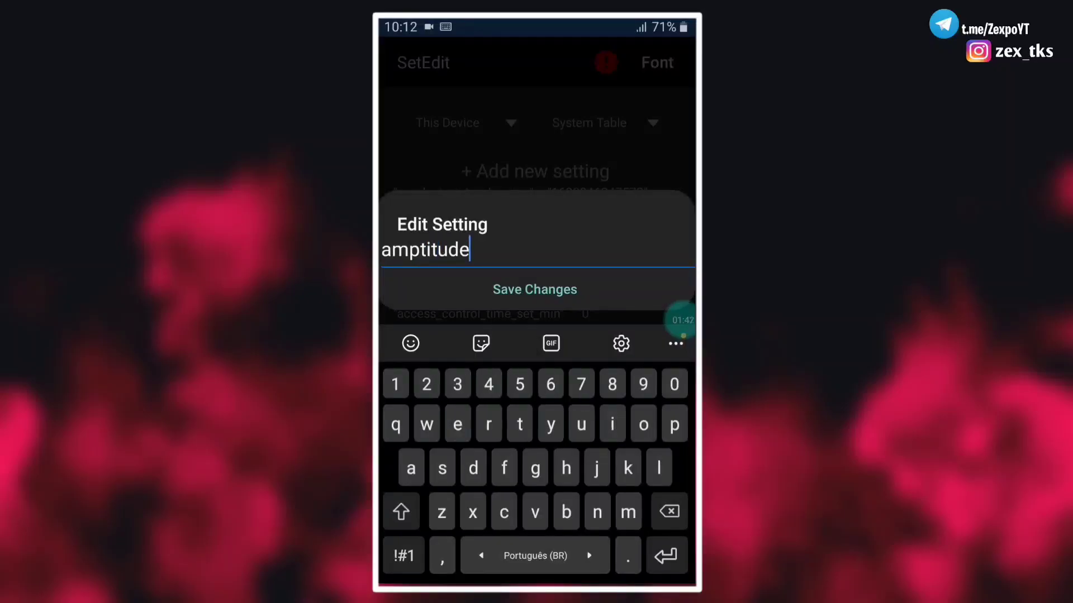
{"action": "left_click", "coordinate": [534, 289]}
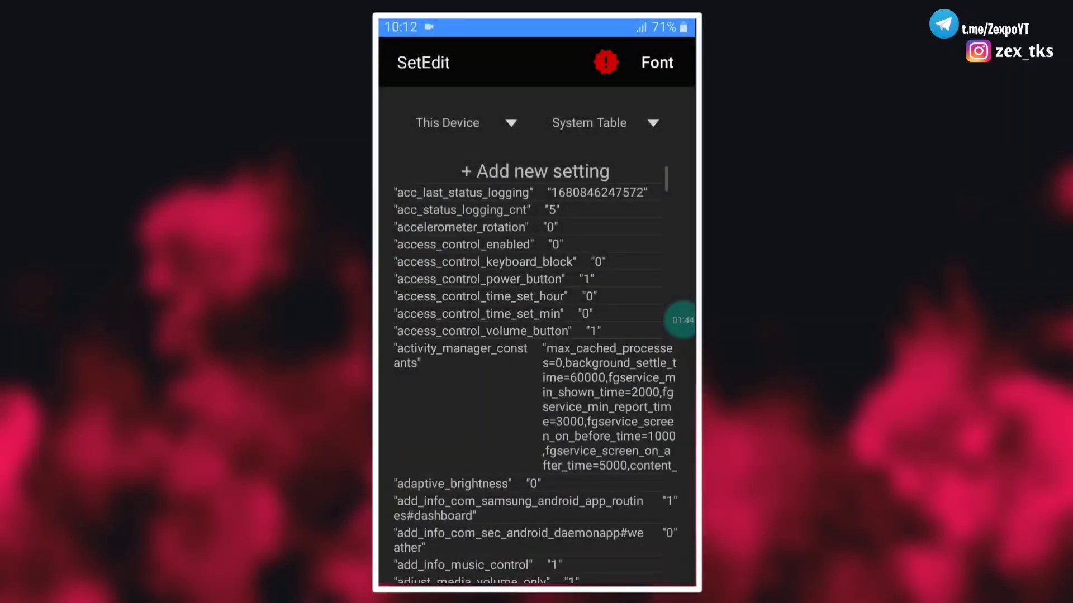
Add a new setting named touch.size.scale and save its value
{"action": "left_click", "coordinate": [534, 171]}
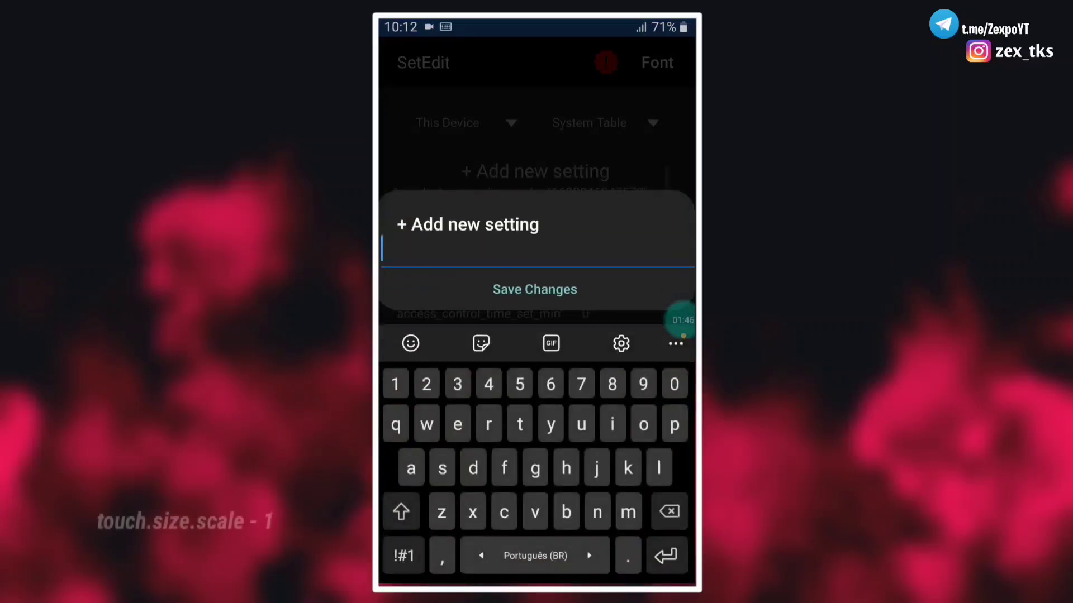
{"action": "type", "text": "touch"}
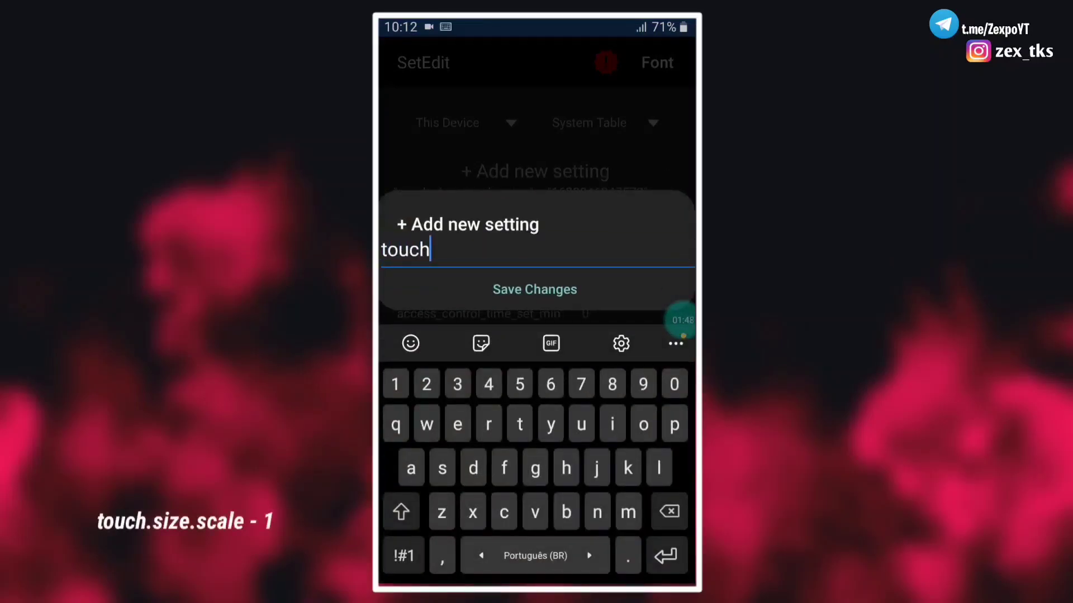
{"action": "type", "text": ".size"}
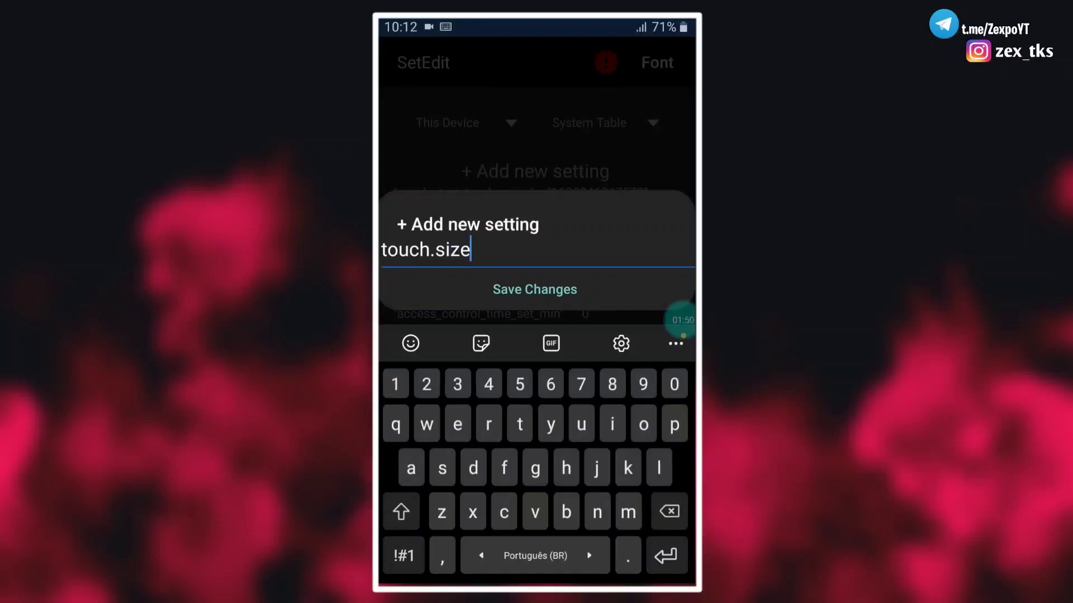
{"action": "type", "text": "scal"}
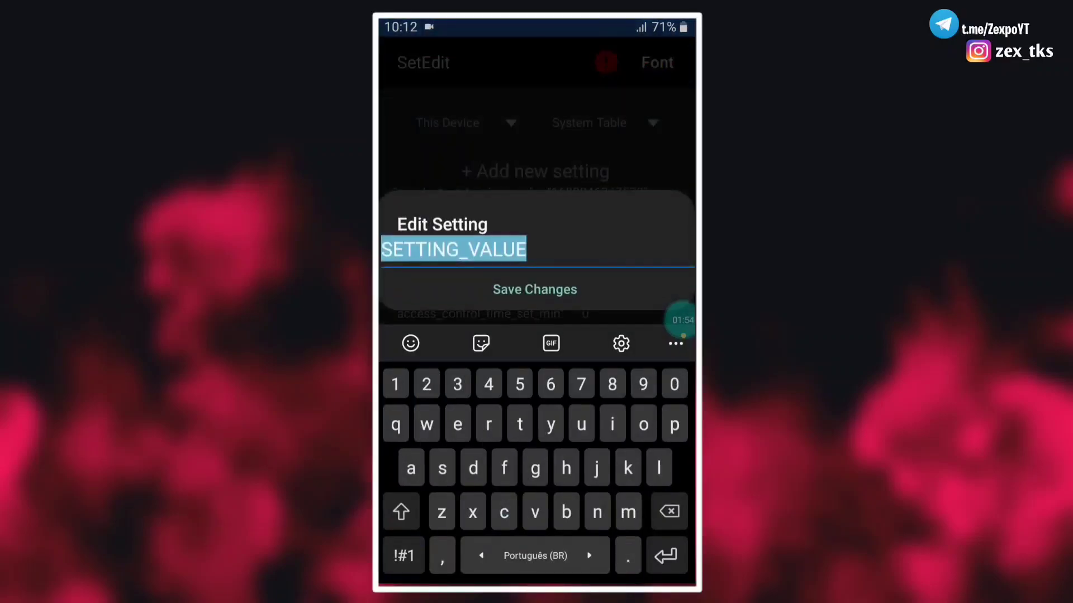
{"action": "left_click", "coordinate": [534, 289]}
{"action": "type", "text": "t"}
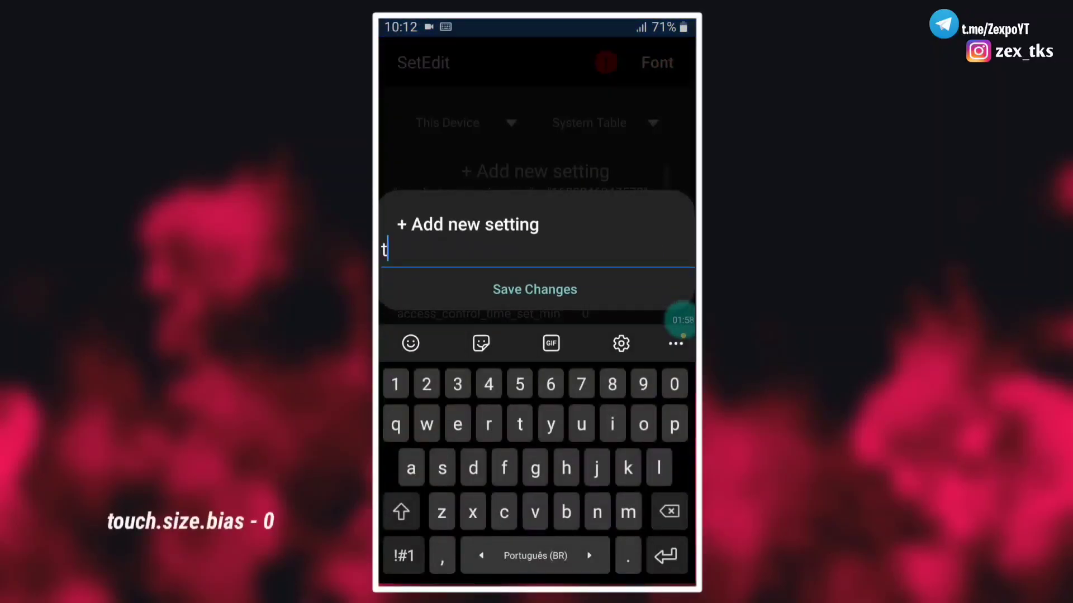
Add a new setting named touch.size.bias
{"action": "type", "text": "ouch"}
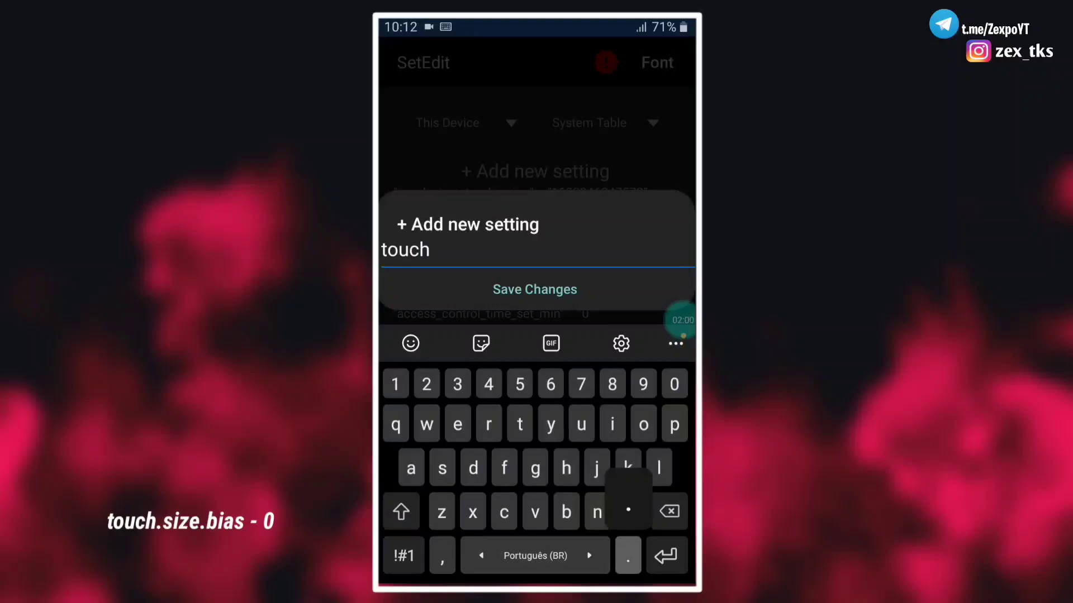
{"action": "type", "text": ".size"}
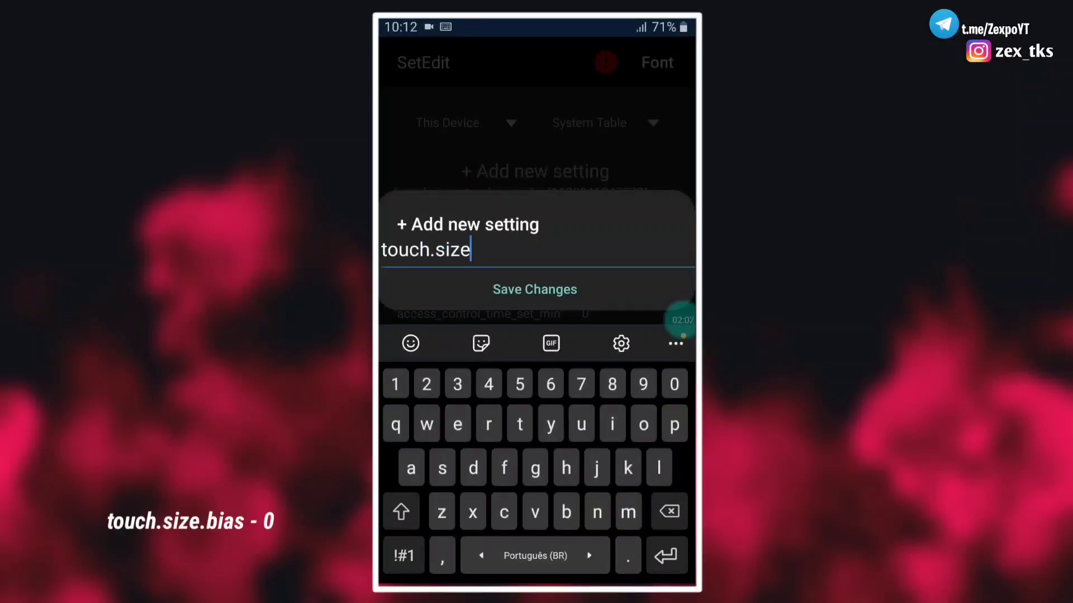
{"action": "type", "text": ".bias"}
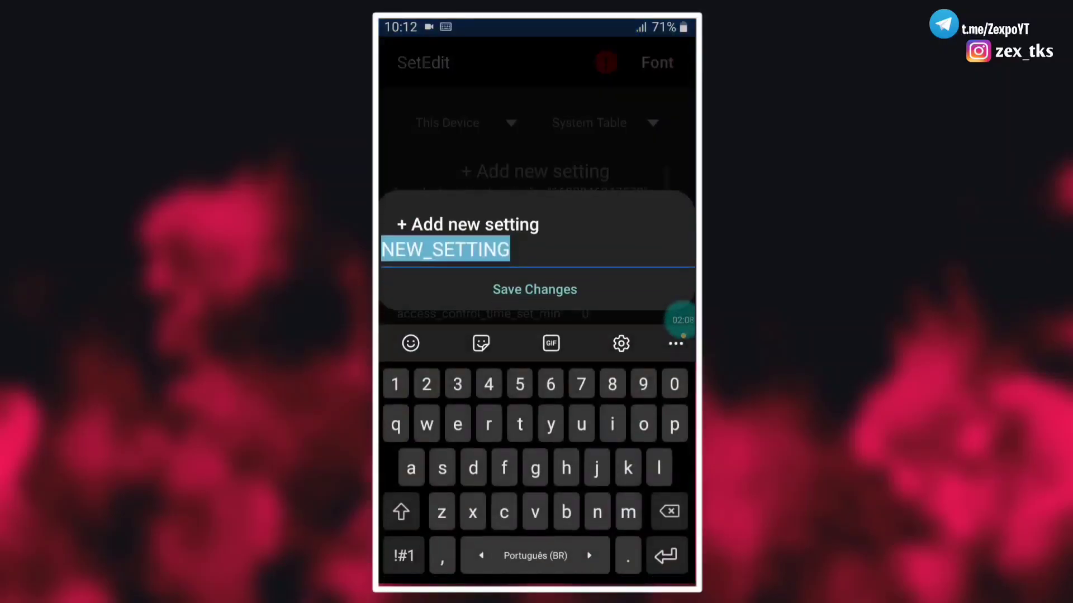
Add a touch.distance.scale setting with the value 0 and save it
{"action": "type", "text": "to"}
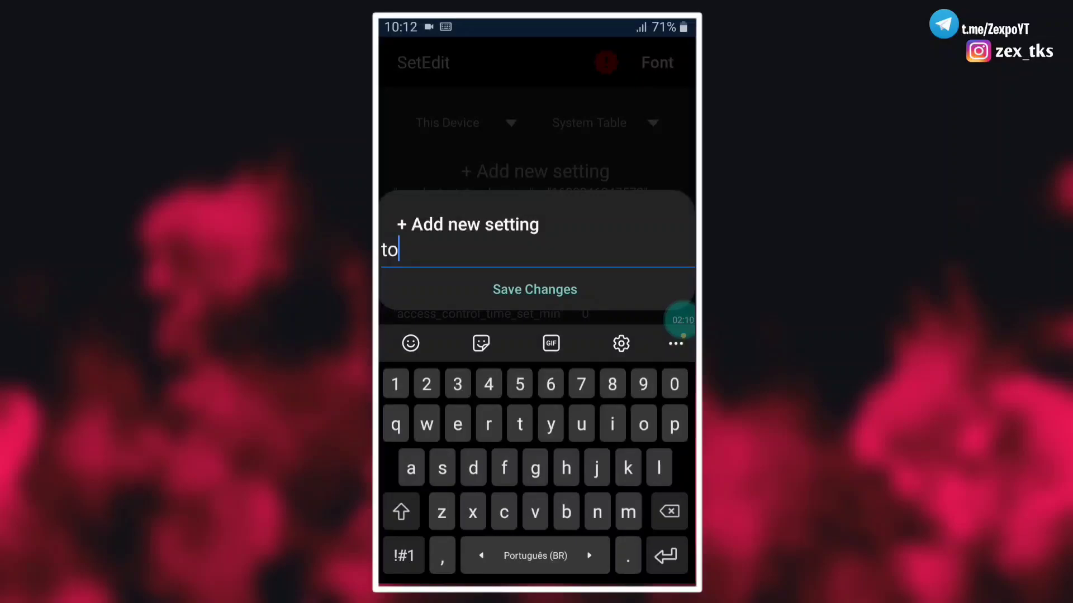
{"action": "type", "text": "uch.distance.sc"}
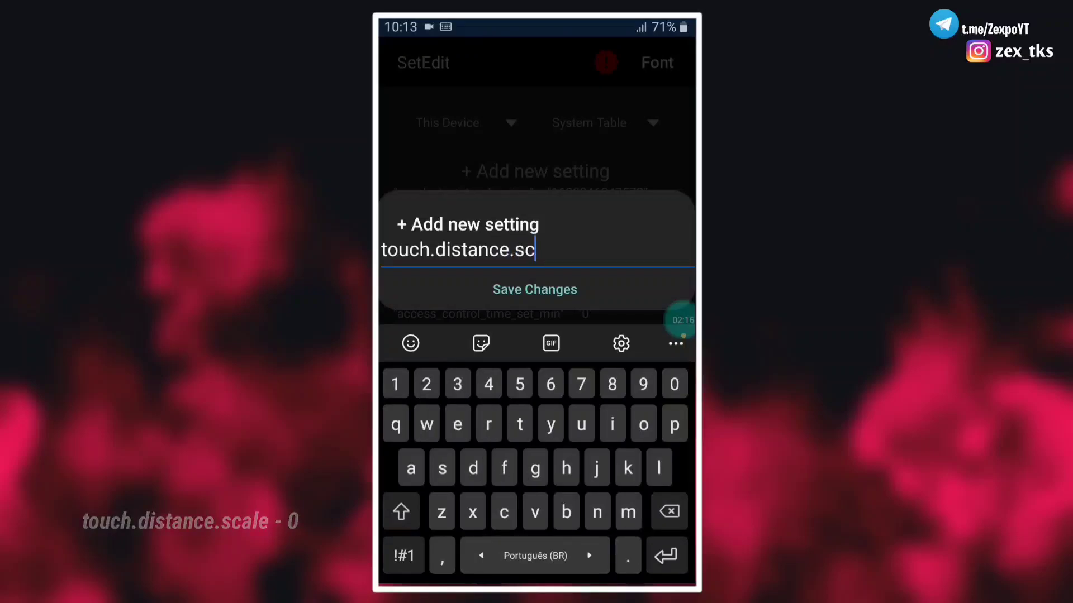
{"action": "type", "text": "ale"}
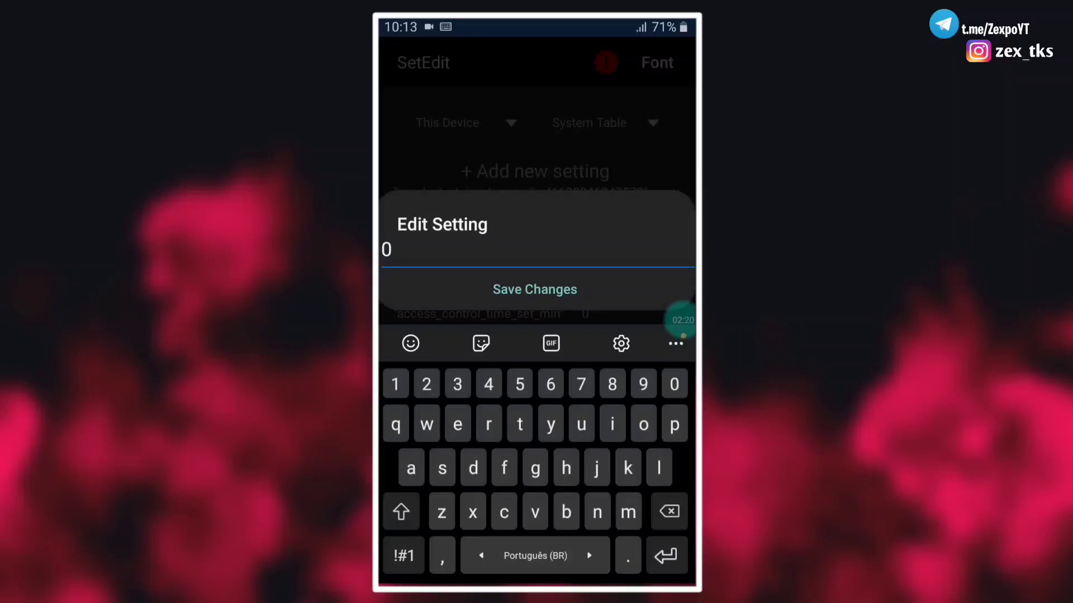
{"action": "left_click", "coordinate": [534, 171]}
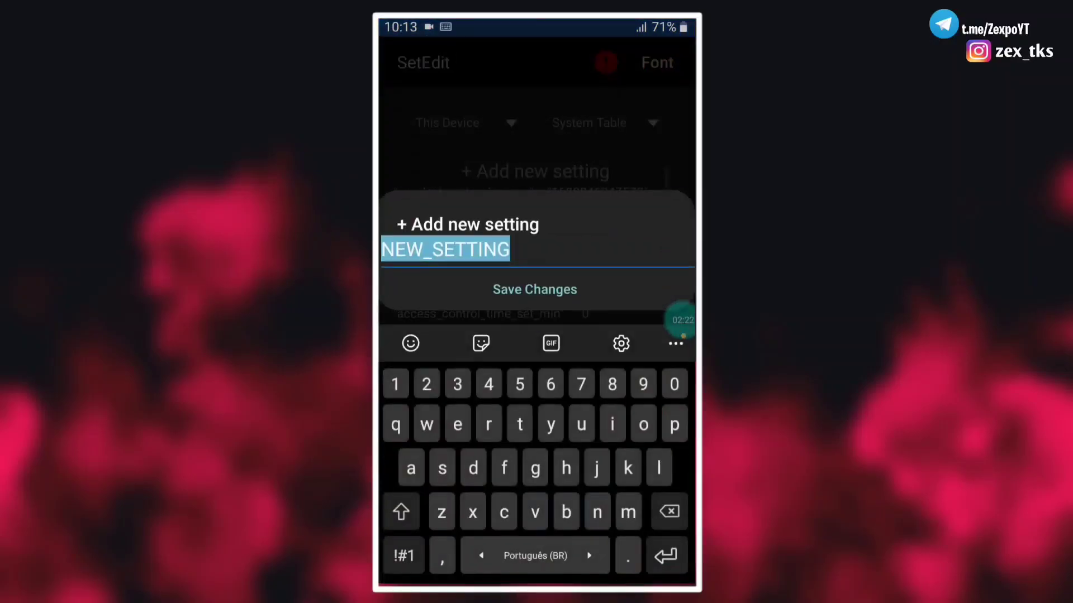
Add a new setting named touch.coverage.calibration
{"action": "left_click", "coordinate": [565, 468]}
{"action": "type", "text": "touch.coverage.calibr"}
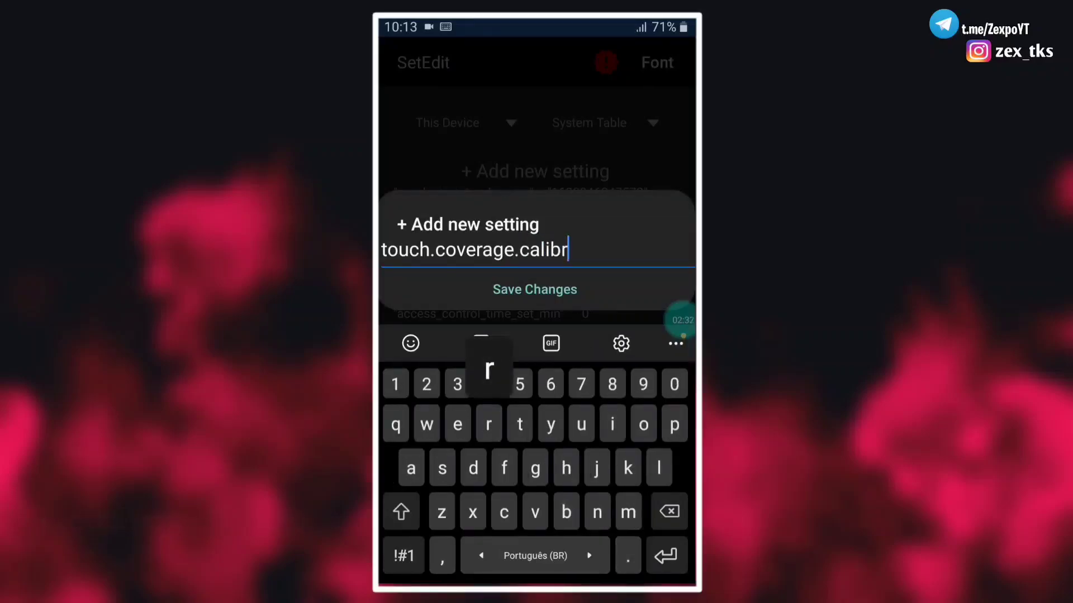
{"action": "type", "text": "ation"}
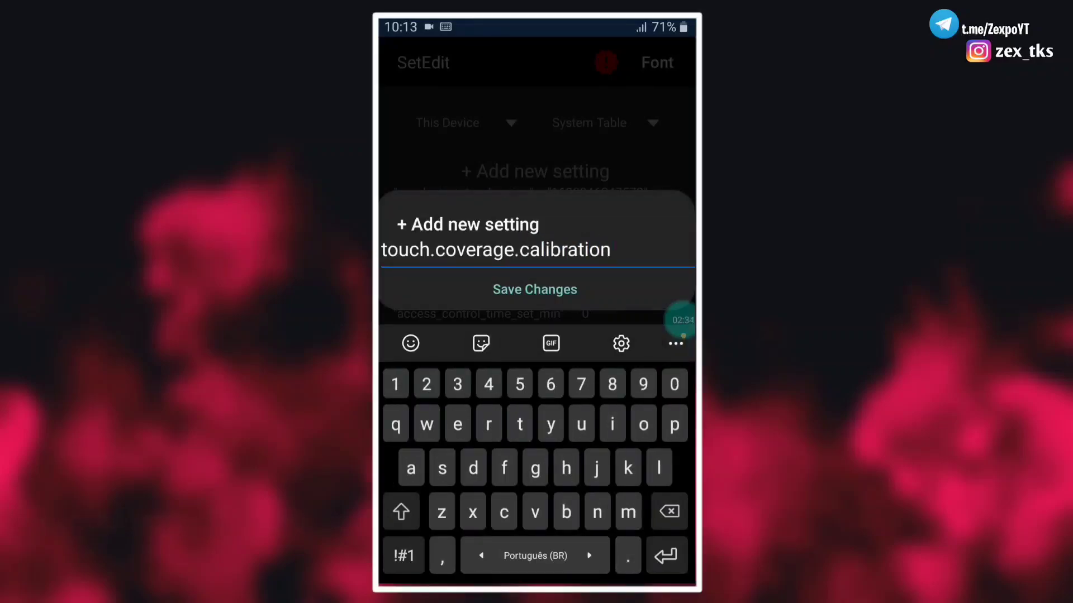
{"action": "type", "text": "b"}
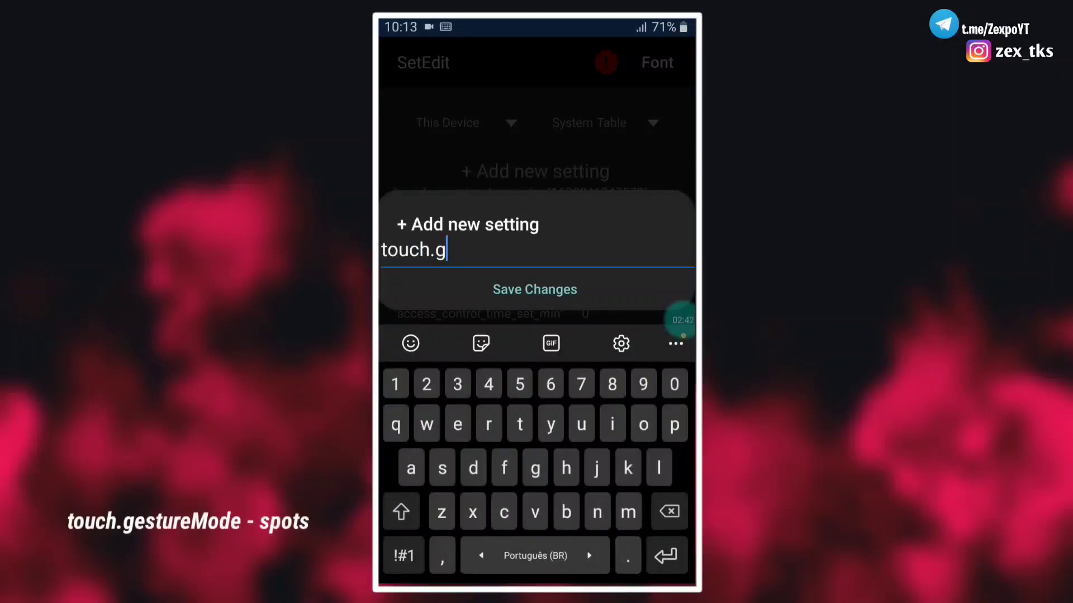
Add a new setting named touch.gestureMode
{"action": "type", "text": "et"}
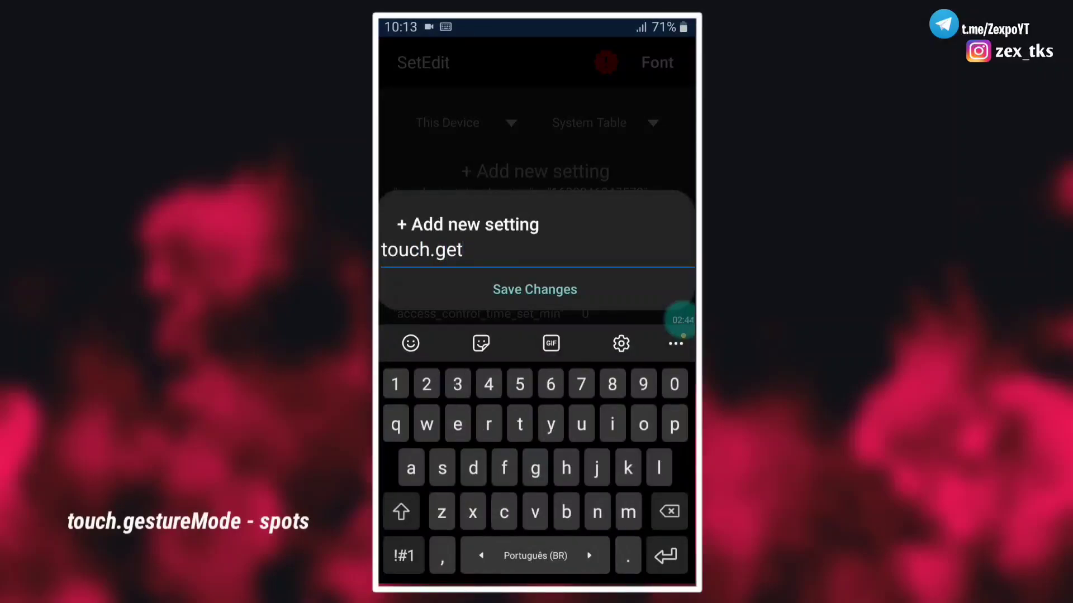
{"action": "type", "text": "ure"}
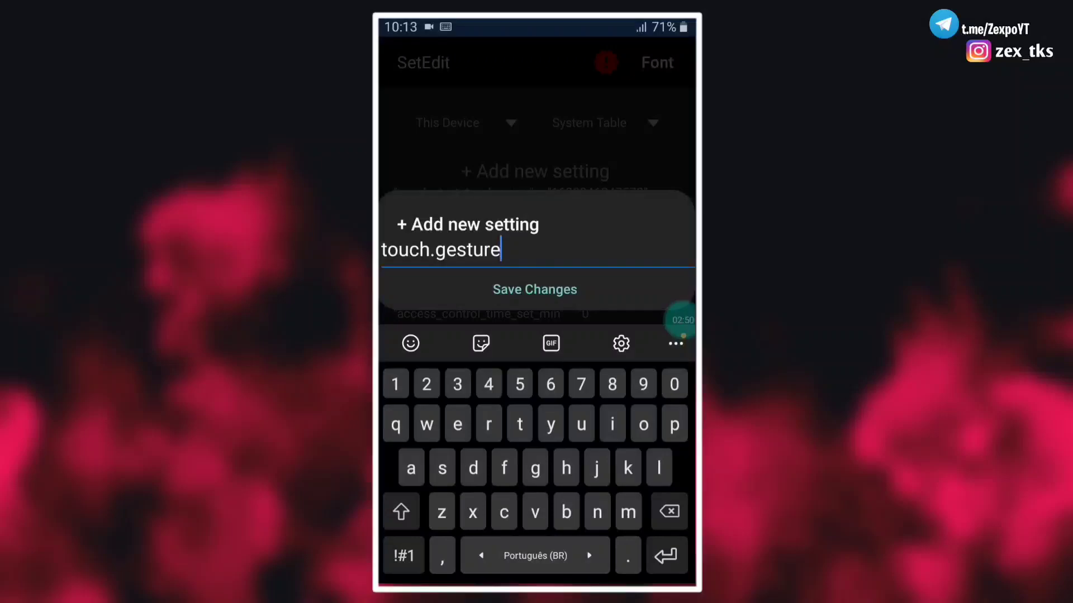
{"action": "type", "text": "Mode"}
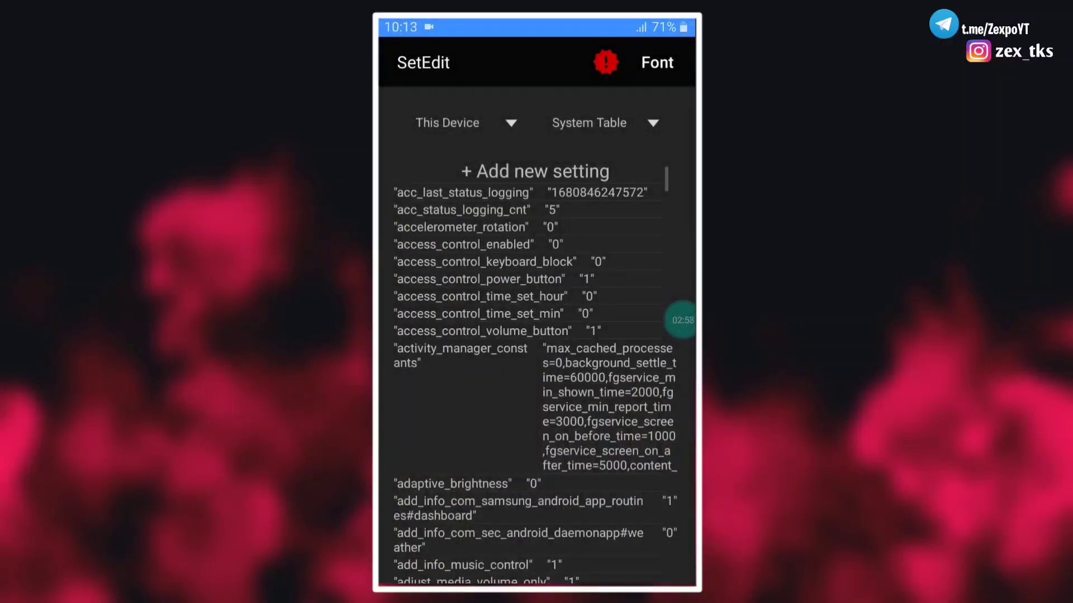
Add a new setting named MultitouchMinDistance
{"action": "left_click", "coordinate": [534, 171]}
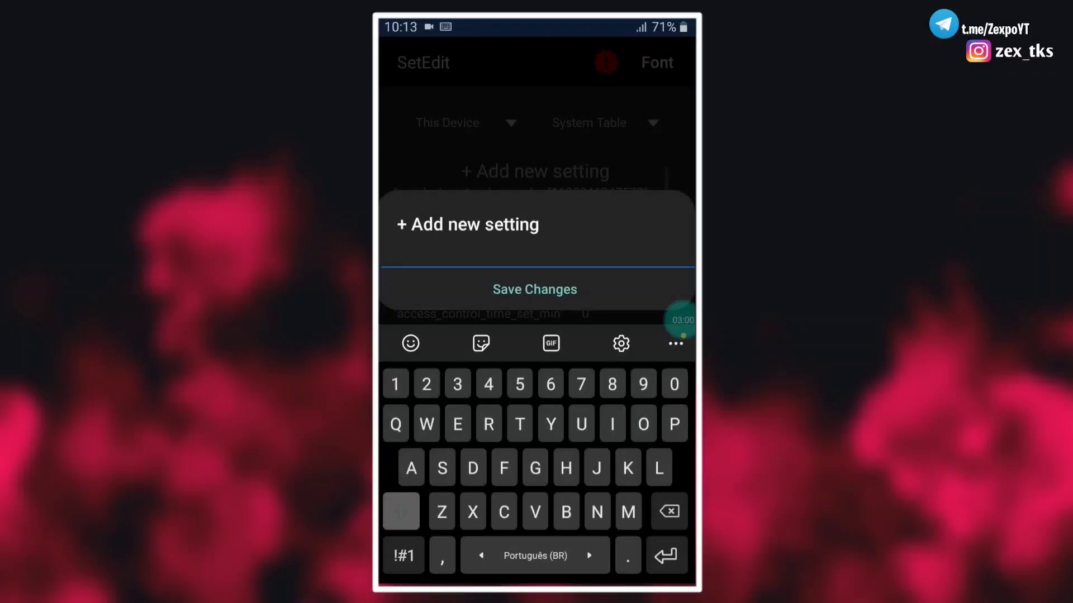
{"action": "type", "text": "Multi"}
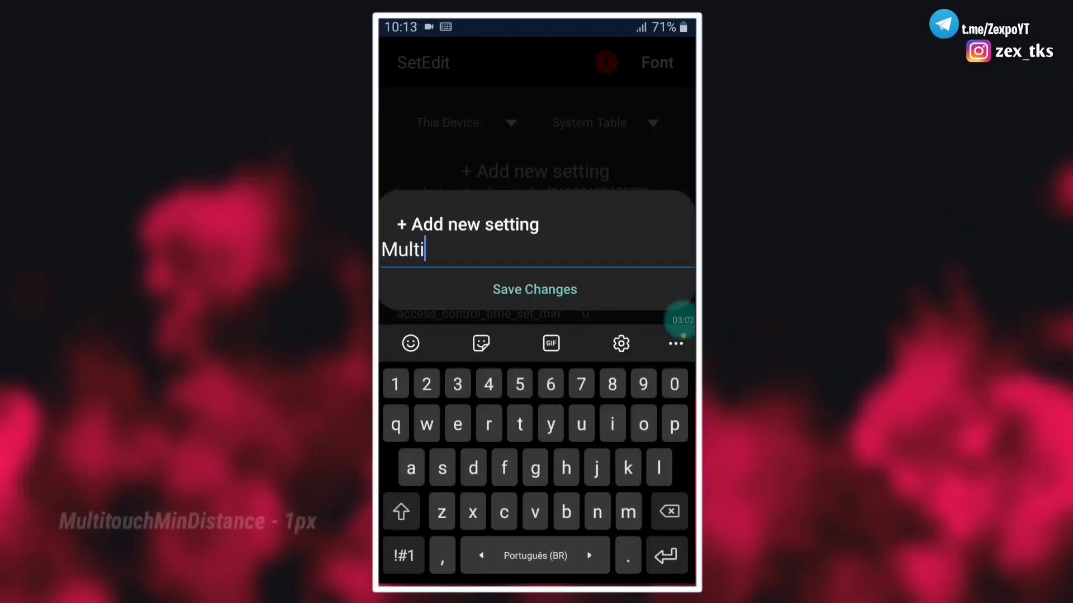
{"action": "type", "text": "touch"}
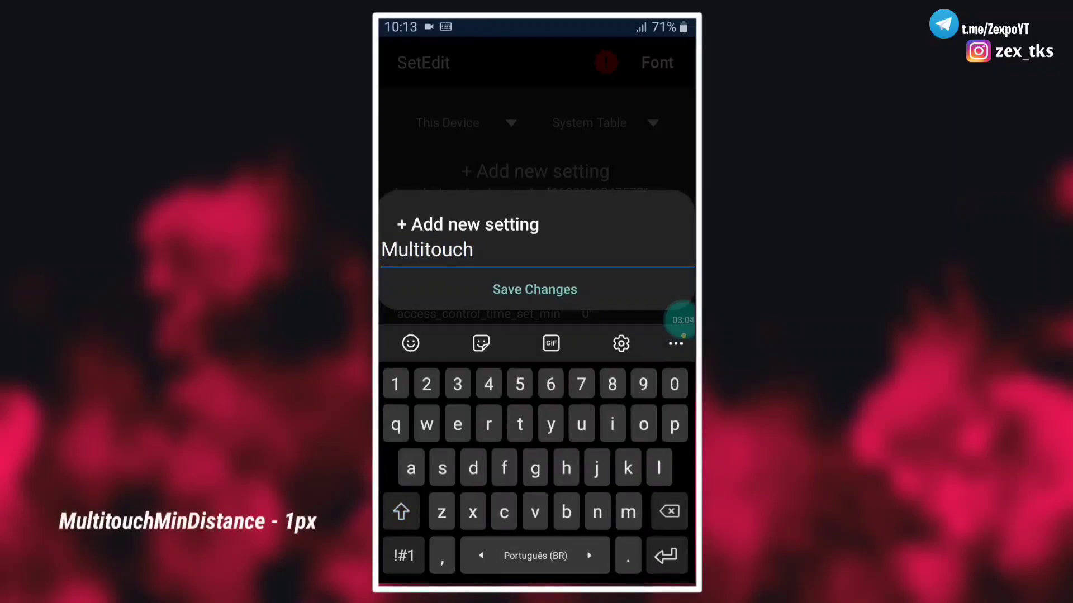
{"action": "type", "text": "Min"}
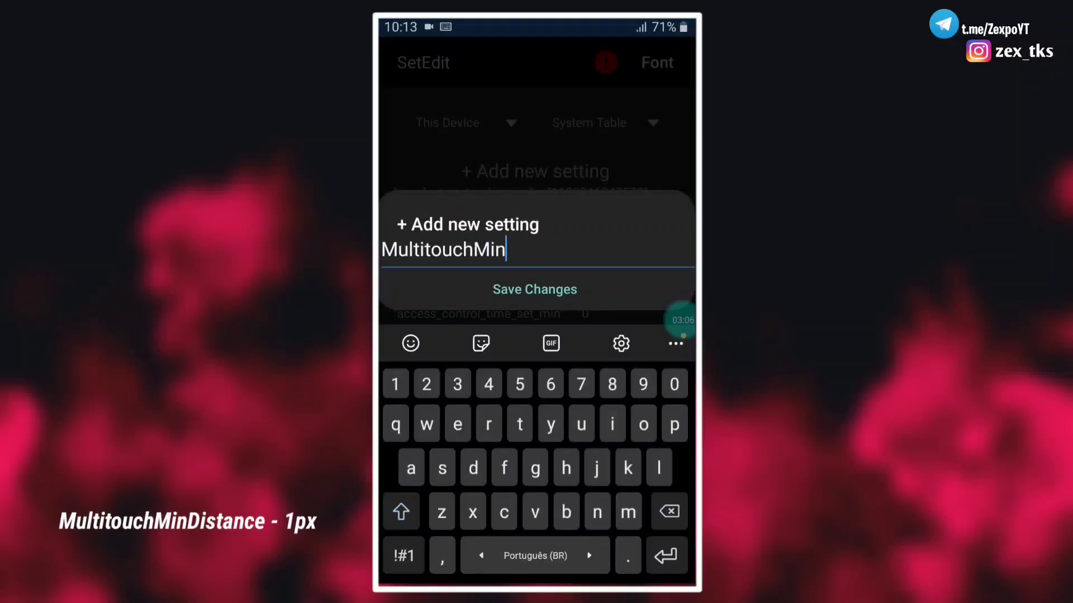
{"action": "type", "text": "Dist"}
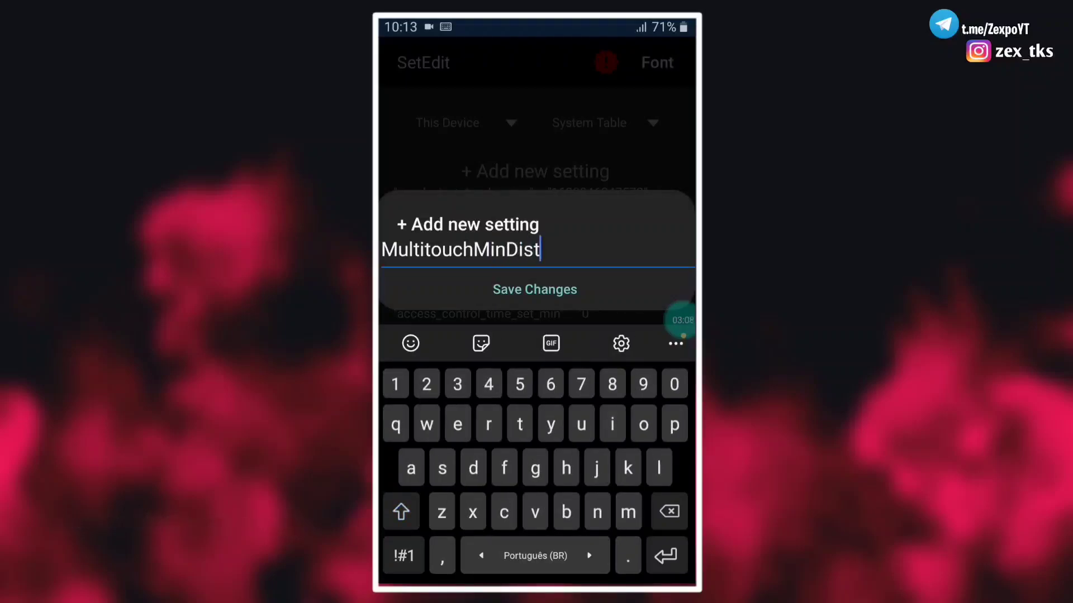
{"action": "type", "text": "ance"}
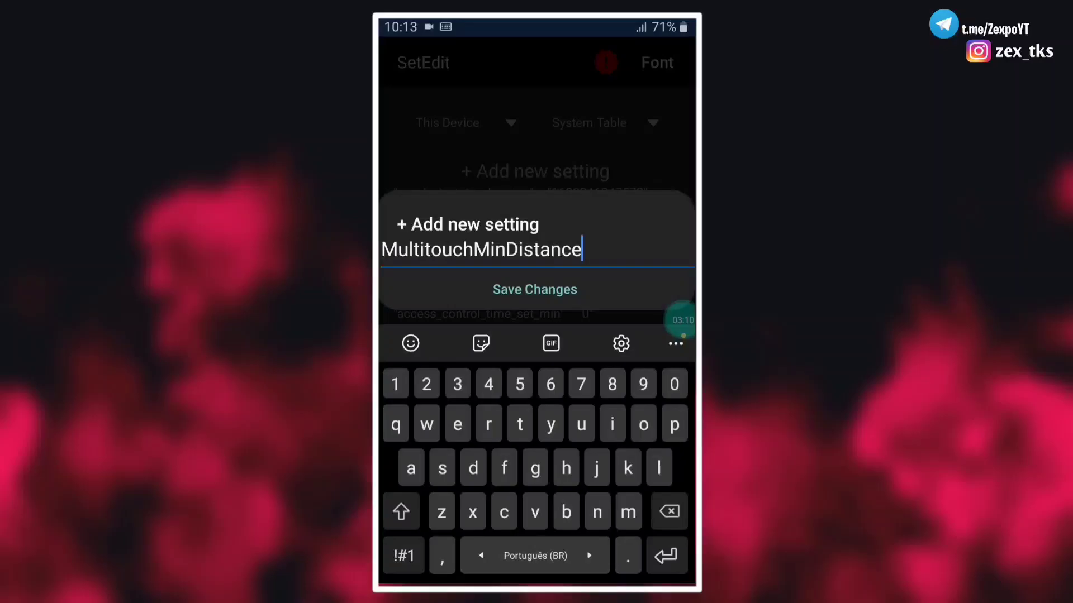
{"action": "type", "text": "p"}
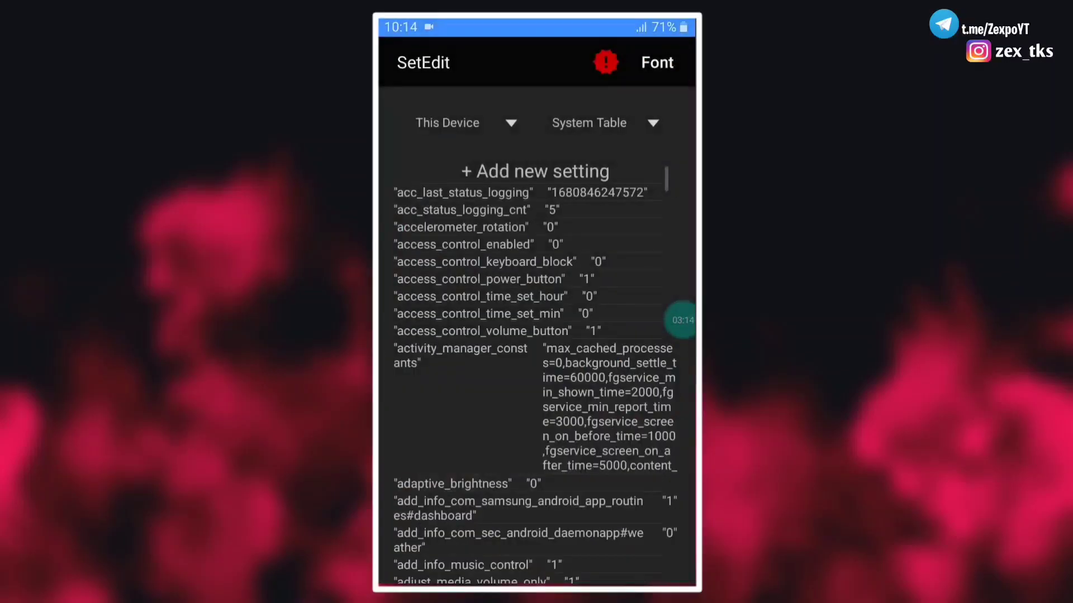
Add a new setting named MultitouchSettleInterval
{"action": "type", "text": "MultitouchS"}
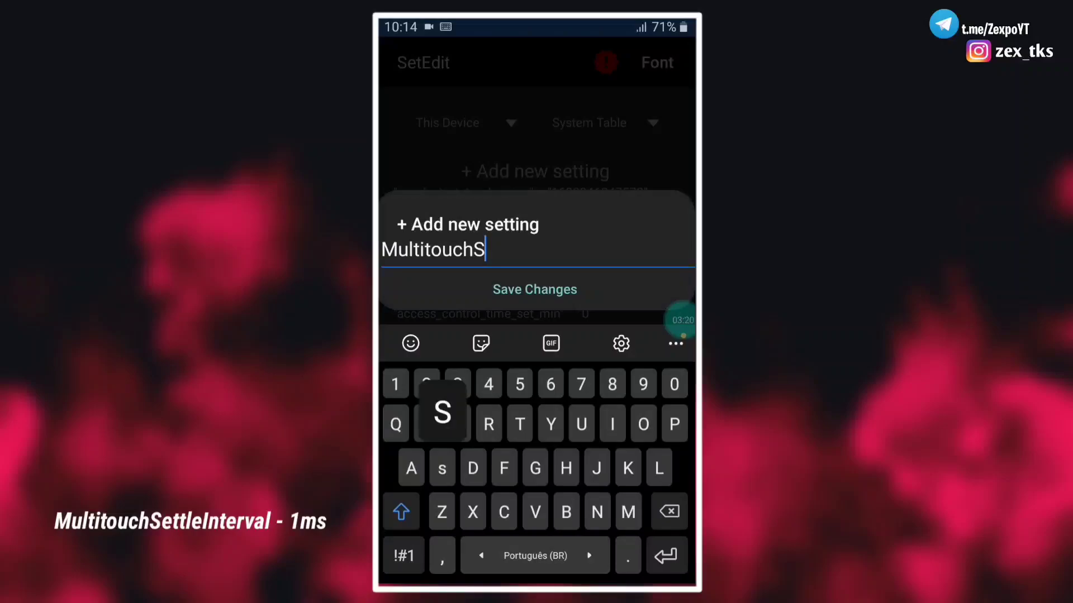
{"action": "type", "text": "ettle"}
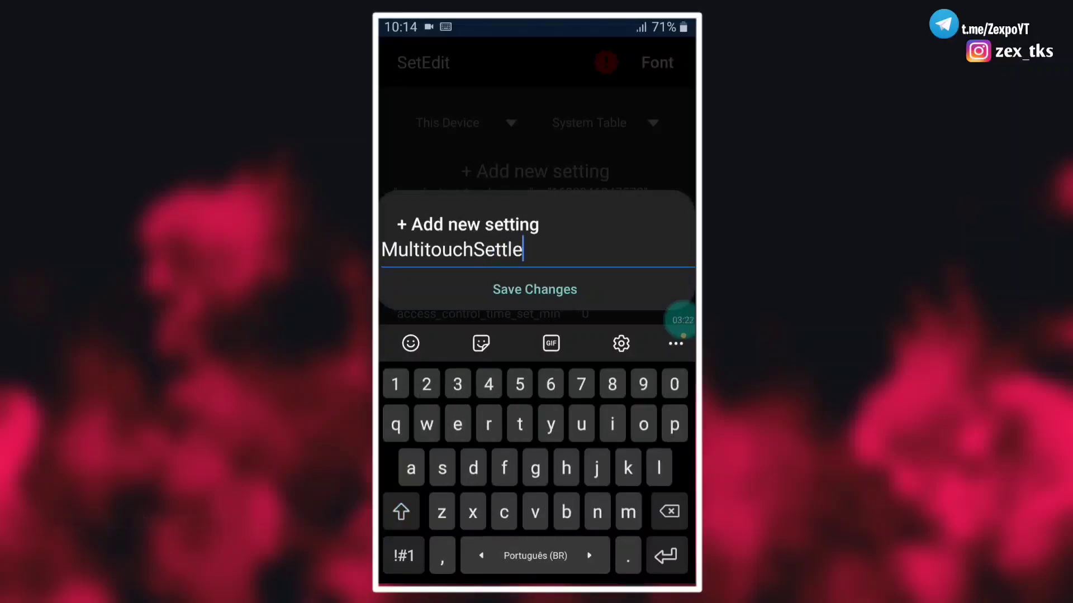
{"action": "type", "text": "Inter"}
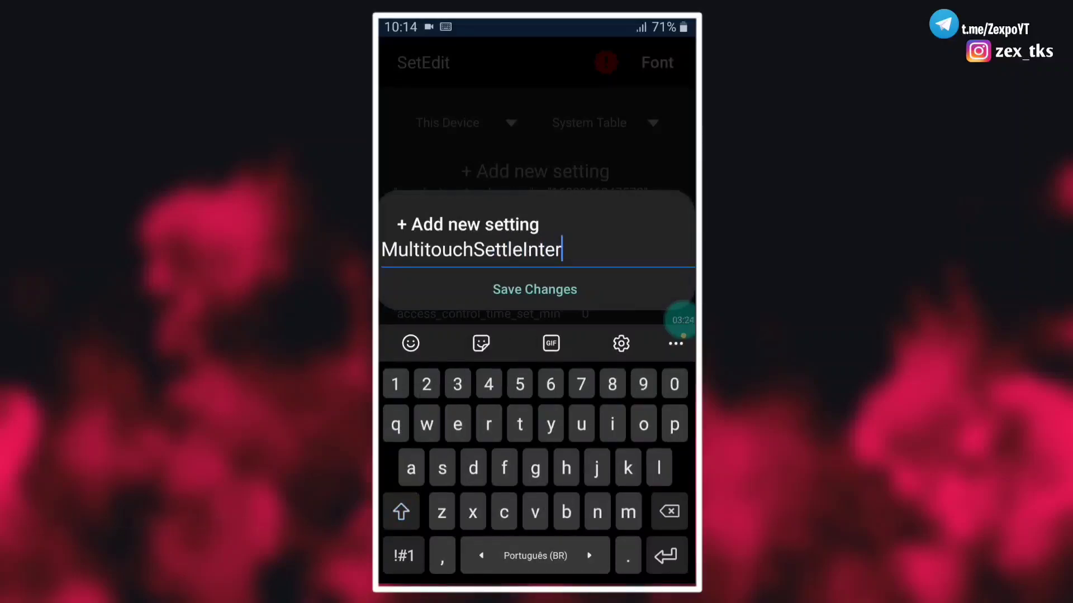
{"action": "type", "text": "val"}
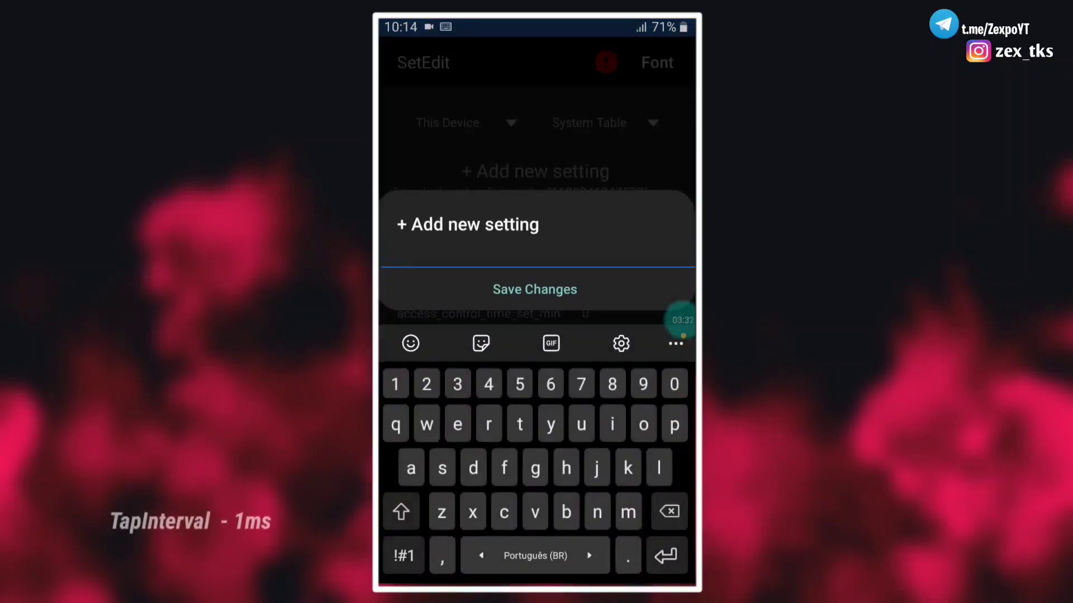
Add a TapInterval setting with the value 1ms
{"action": "type", "text": "Tap"}
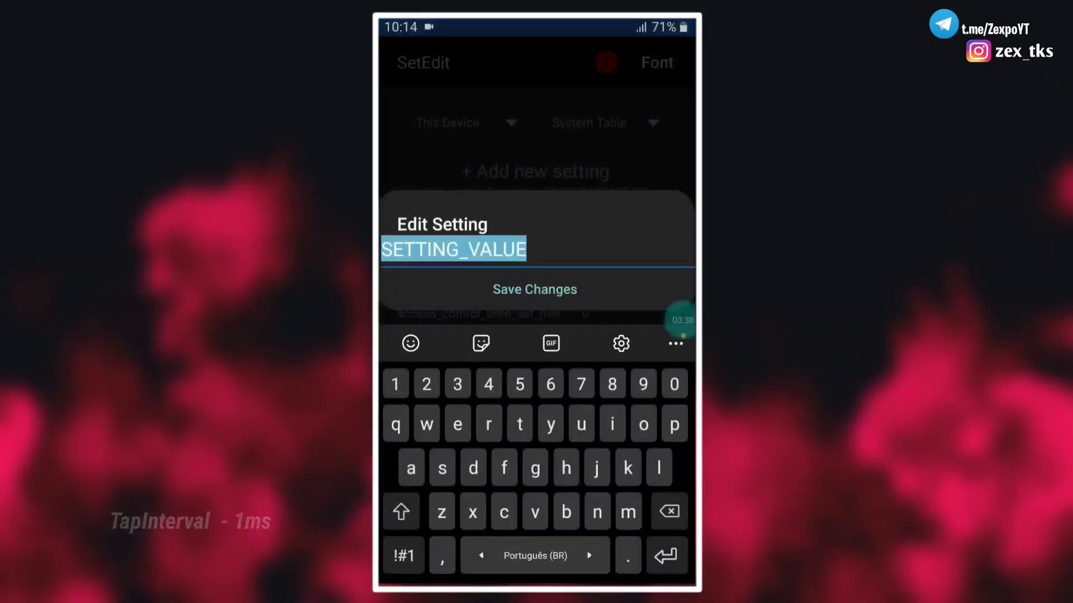
{"action": "type", "text": "1ms"}
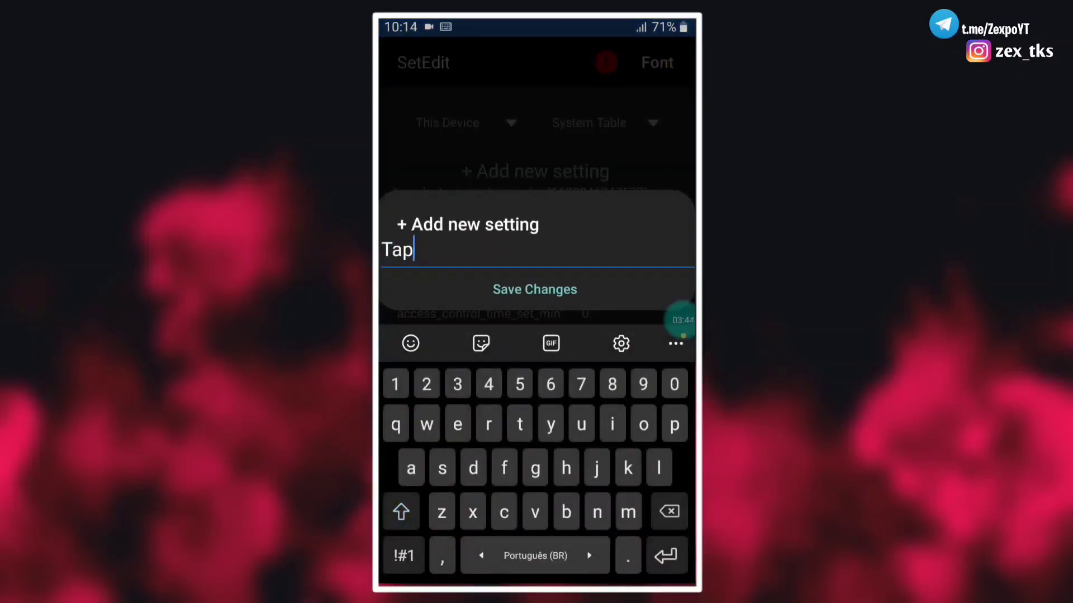
Add a Tapslop setting with the value 1ms and save it
{"action": "type", "text": "Slop"}
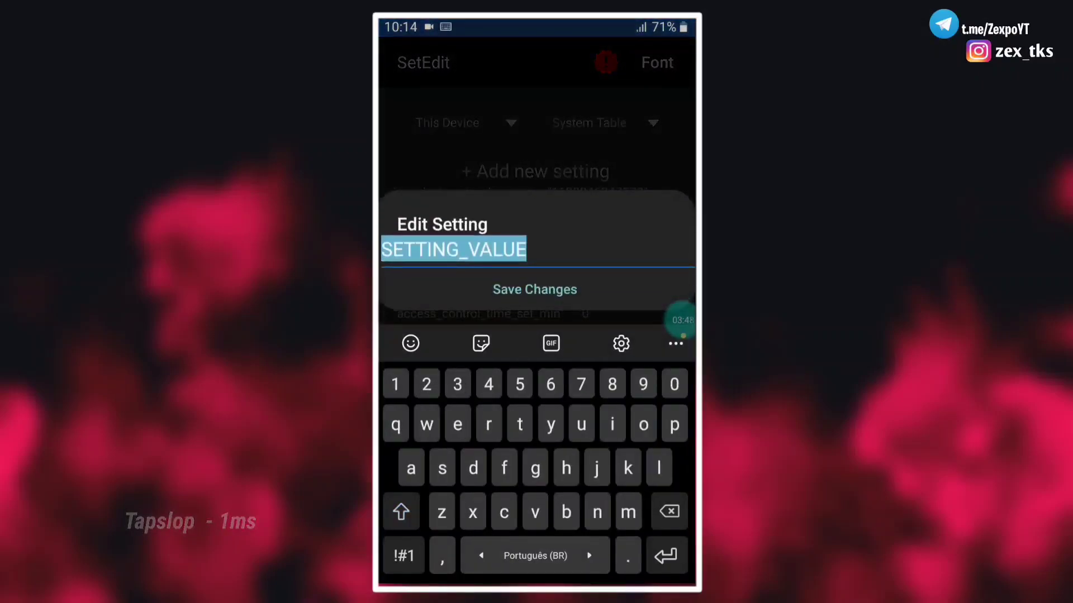
{"action": "type", "text": "1ms"}
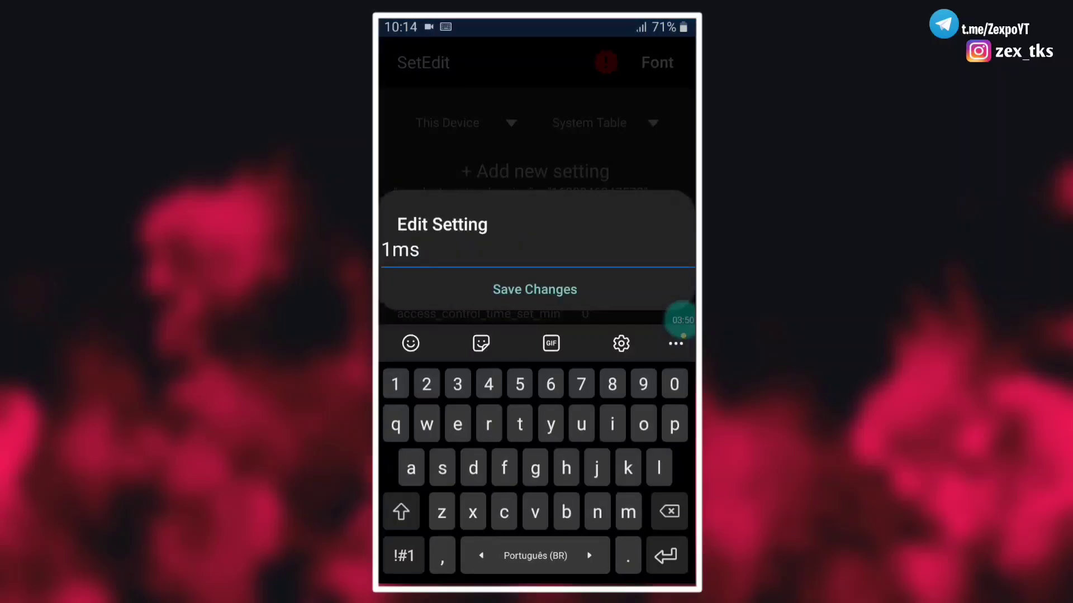
{"action": "left_click", "coordinate": [534, 289]}
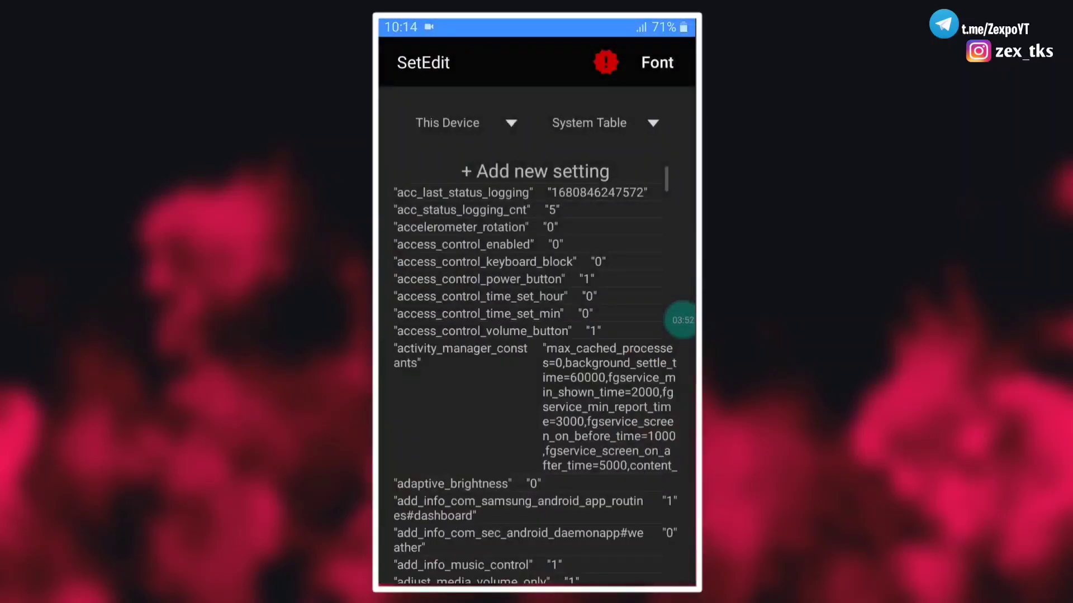